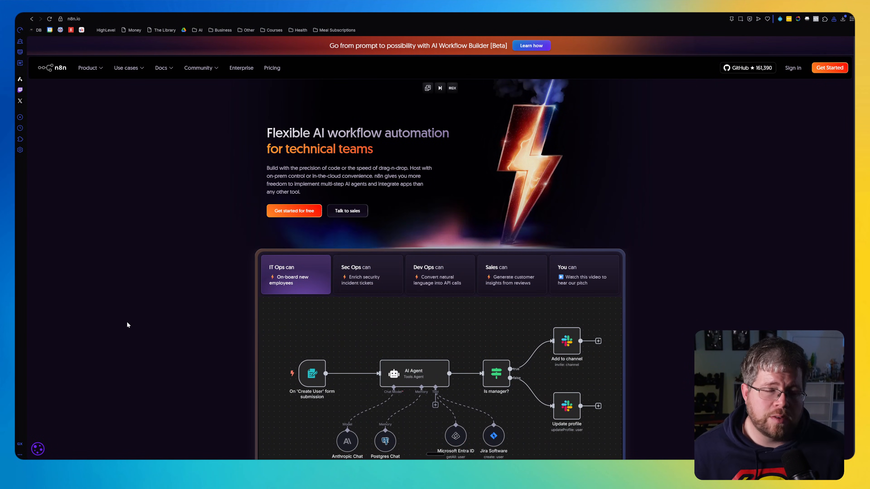
mouse_move(122, 321)
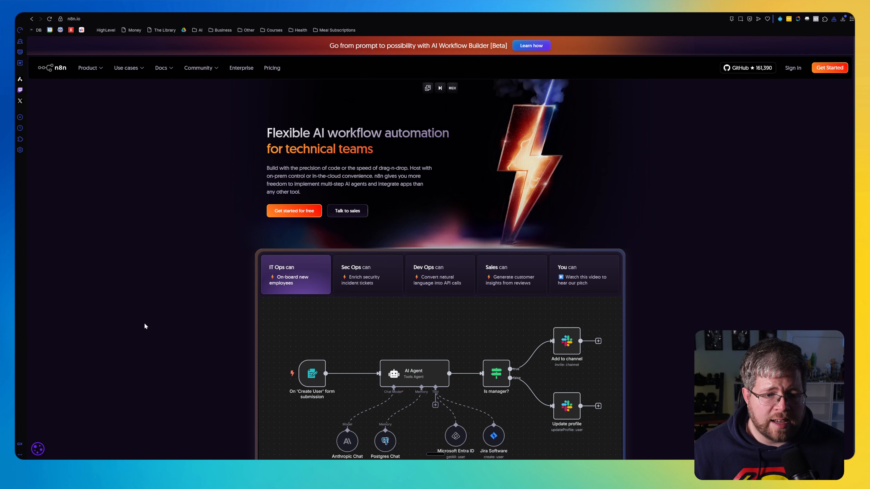
Scroll down the n8n pricing page to compare the Starter and Pro free-trial options
scroll("down", 3)
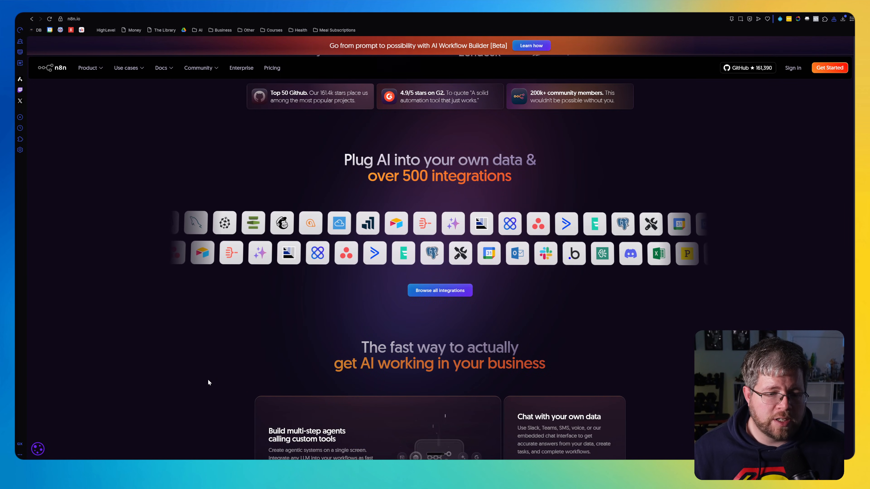
scroll("down", 3)
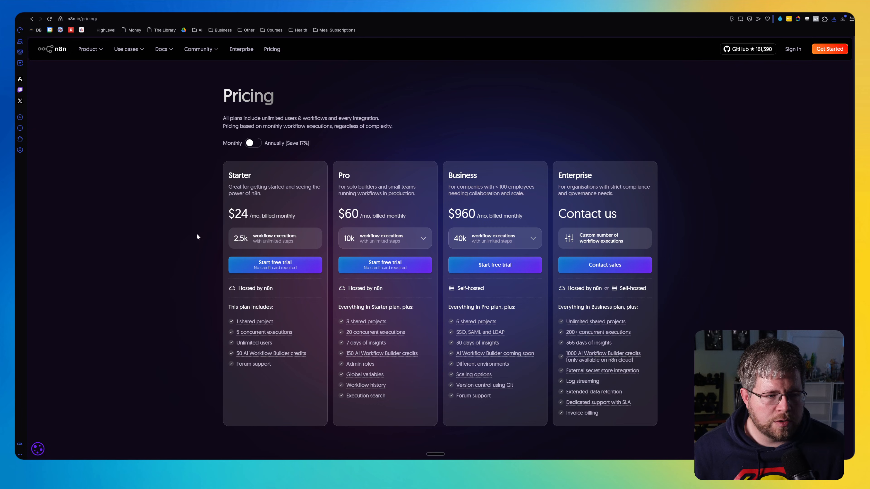
mouse_move(229, 218)
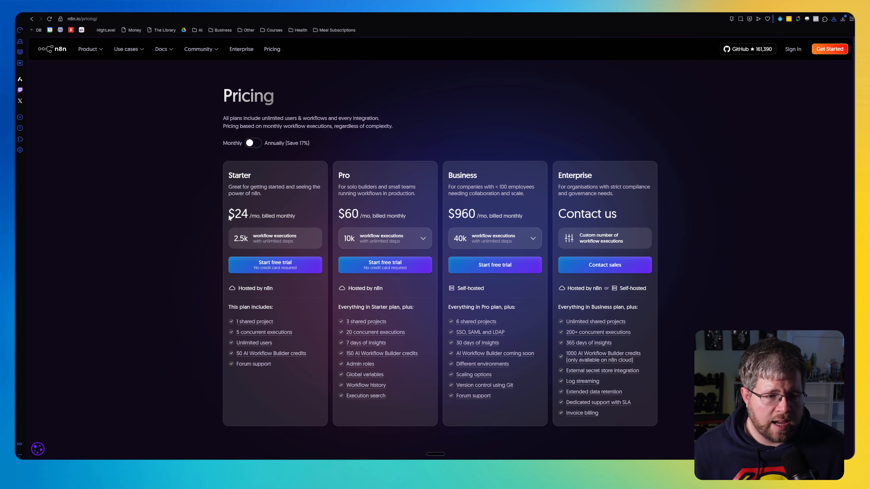
mouse_move(263, 223)
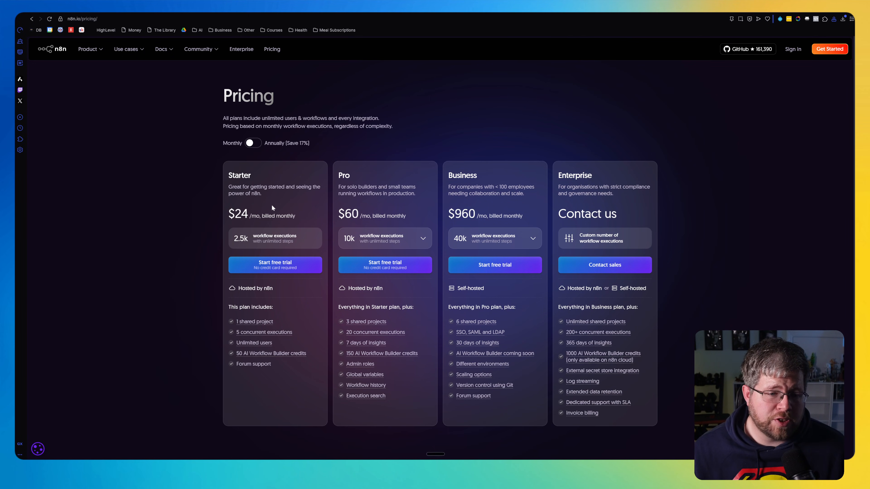
mouse_move(449, 323)
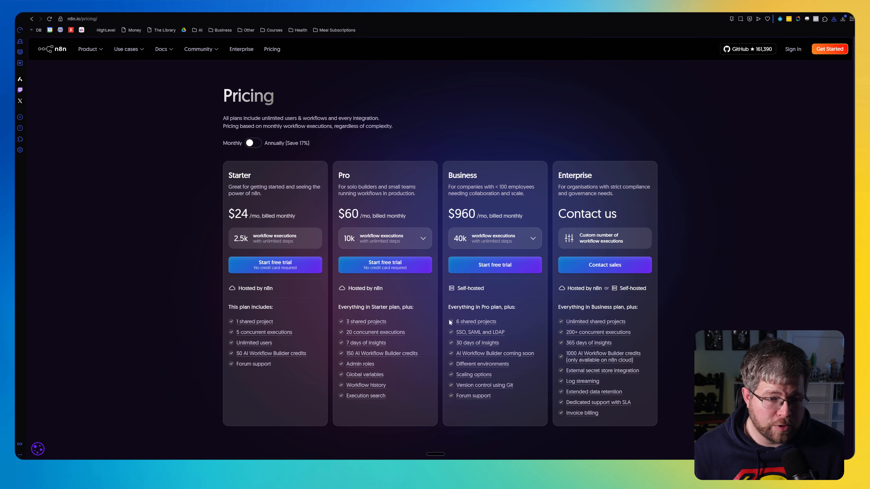
mouse_move(272, 203)
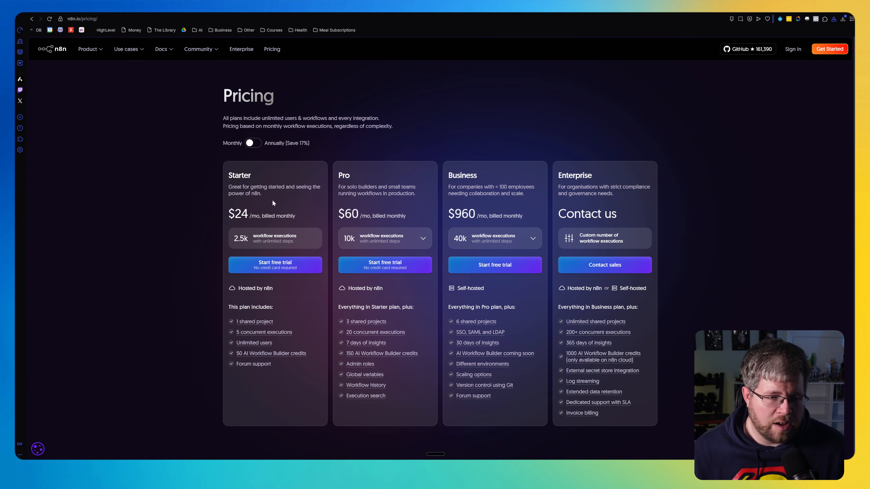
mouse_move(322, 248)
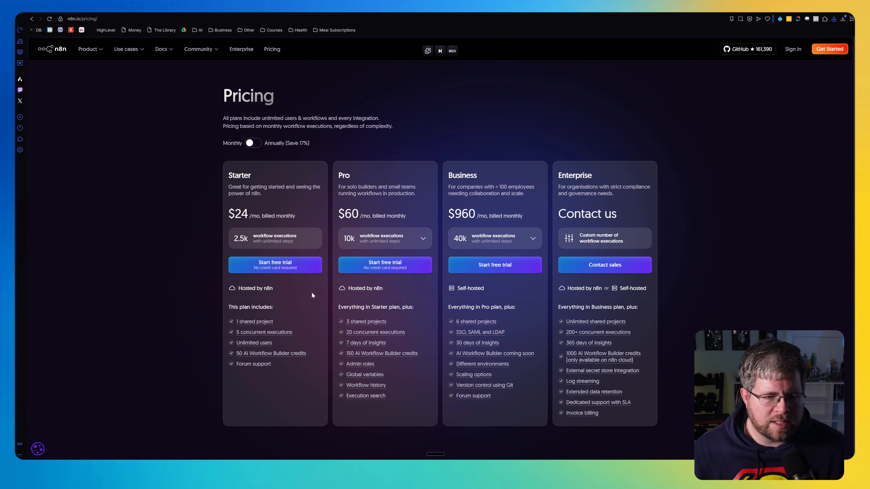
mouse_move(327, 291)
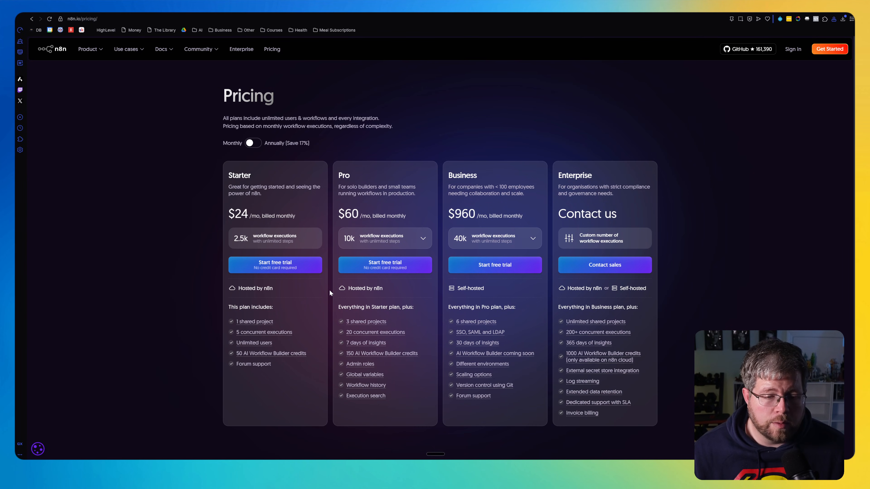
mouse_move(685, 256)
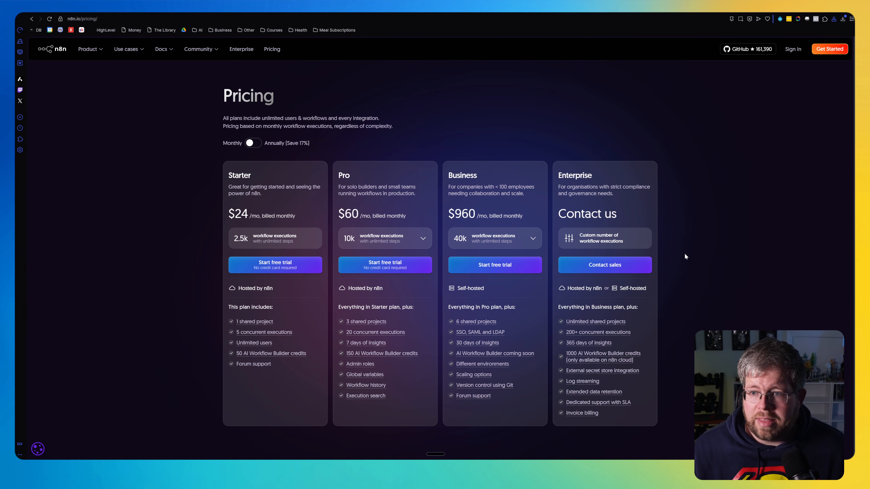
mouse_move(409, 176)
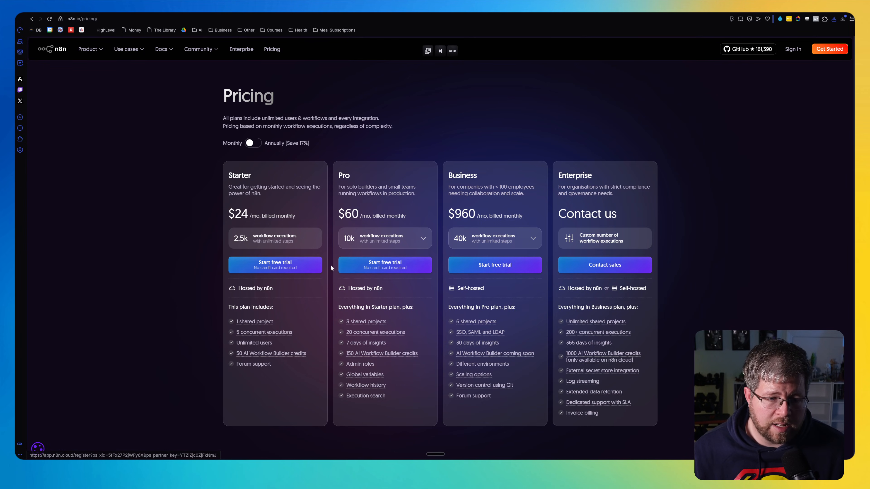
mouse_move(384, 265)
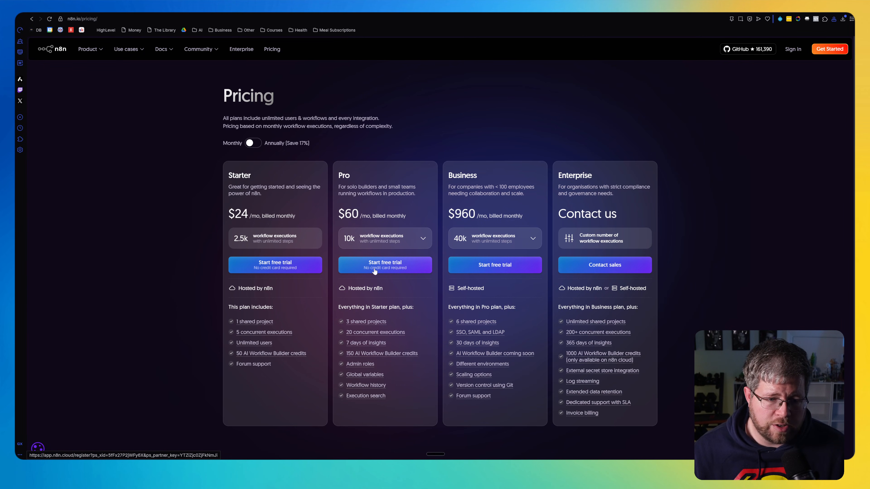
mouse_move(371, 299)
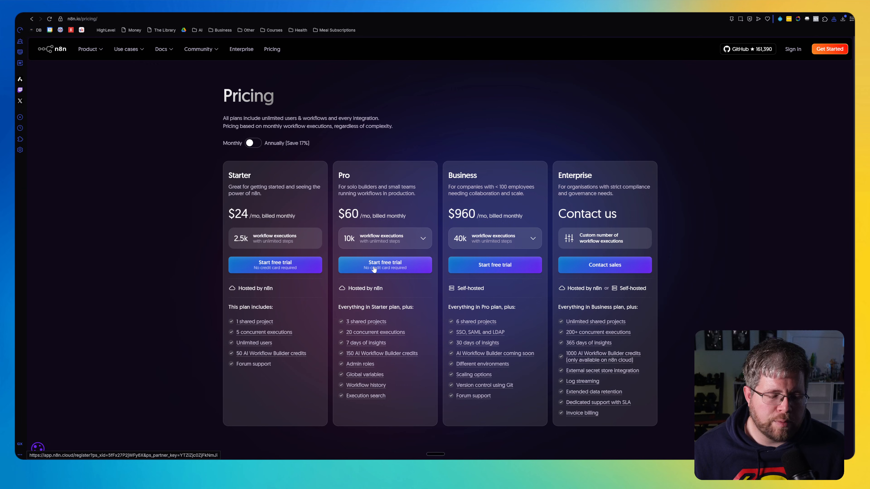
mouse_move(380, 284)
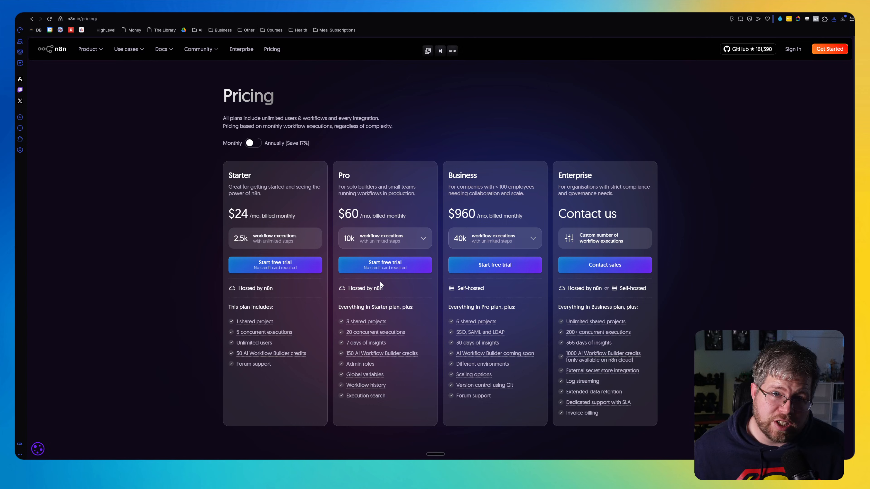
mouse_move(457, 257)
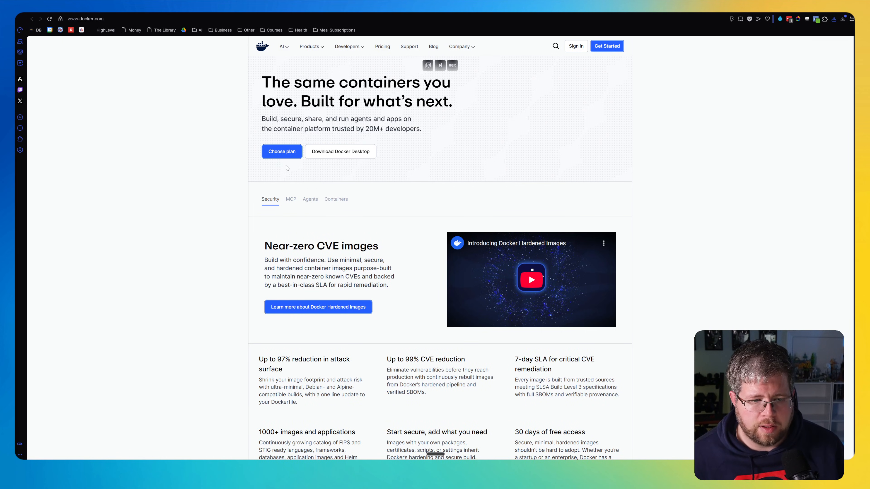
mouse_move(382, 46)
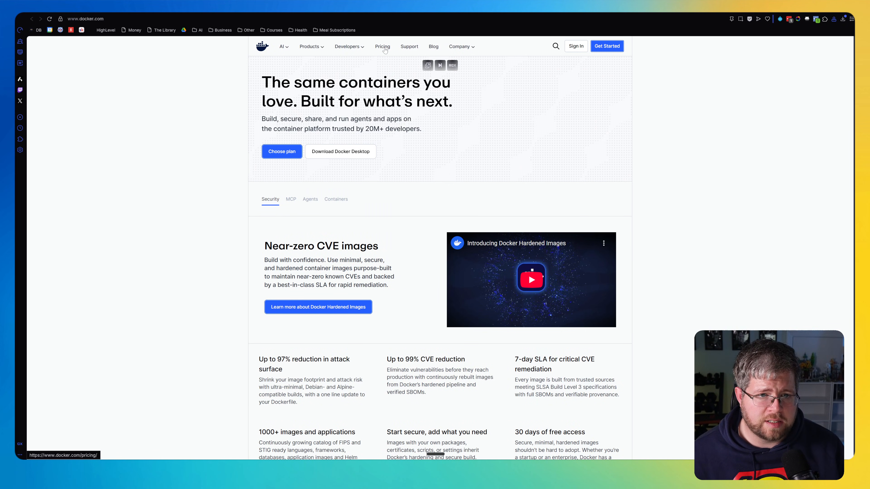
Bring up the Download Docker Desktop list with Mac, Windows and Linux choices
left_click(340, 151)
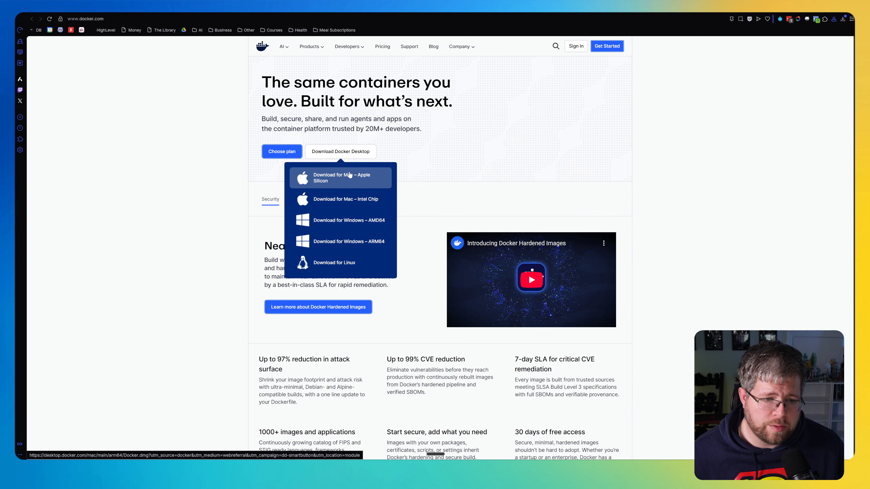
mouse_move(337, 162)
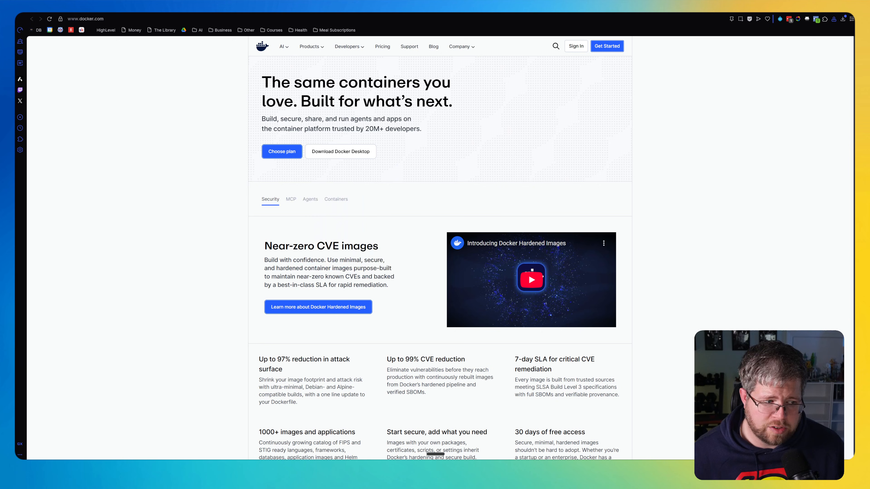
left_click(340, 152)
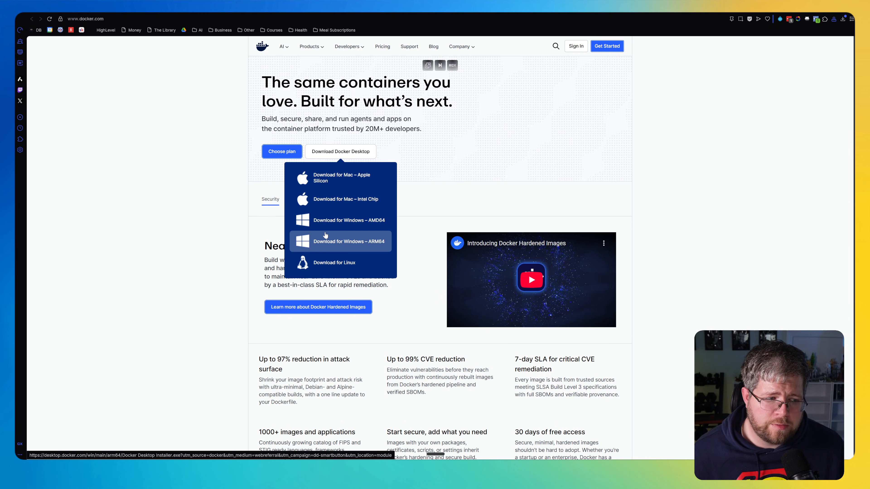
mouse_move(340, 221)
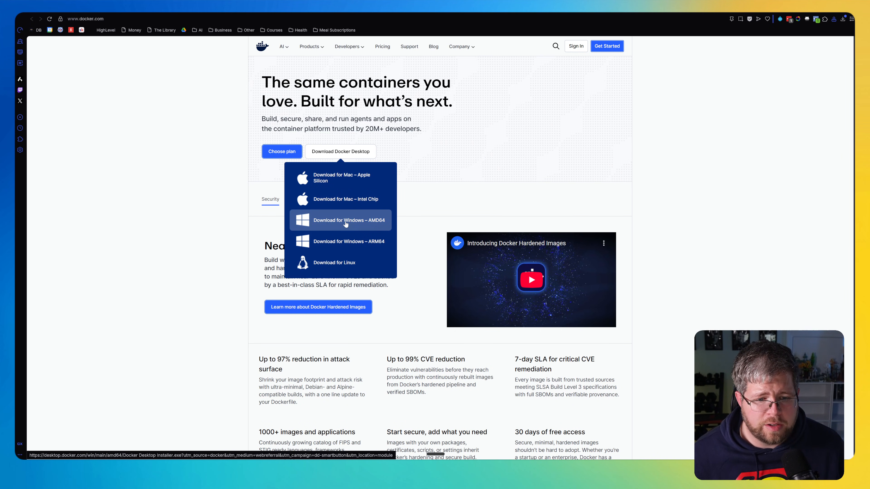
mouse_move(366, 222)
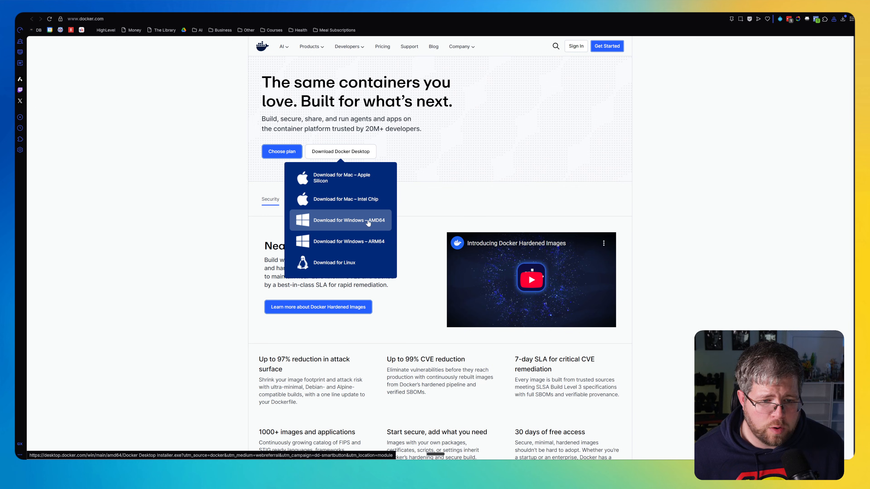
Download the Windows AMD64 Docker Desktop 4.54.0 installer, save it, install, and close to restart Windows
left_click(338, 220)
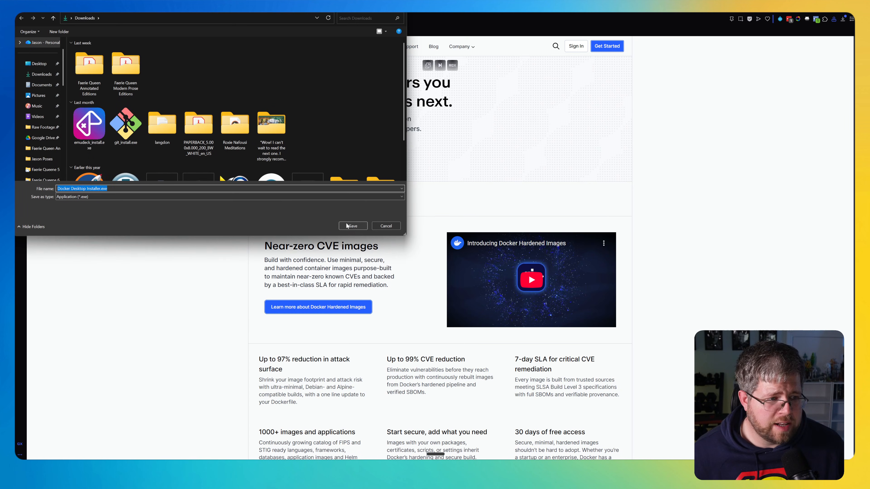
left_click(352, 226)
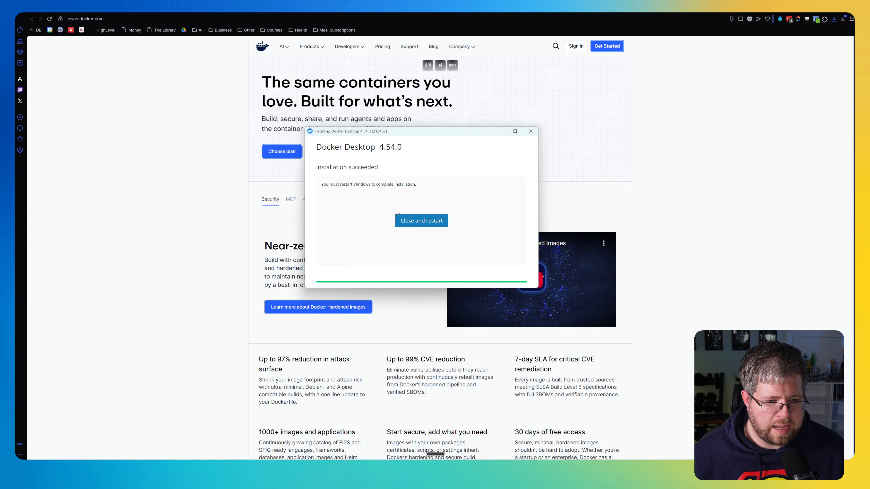
left_click(421, 220)
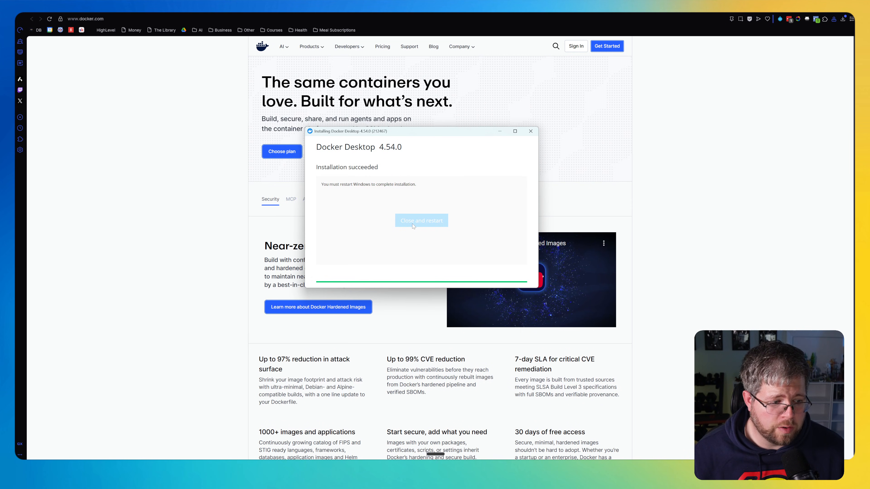
Launch Docker Desktop, skip sign-in and the survey to reach the empty Containers page
left_click(421, 220)
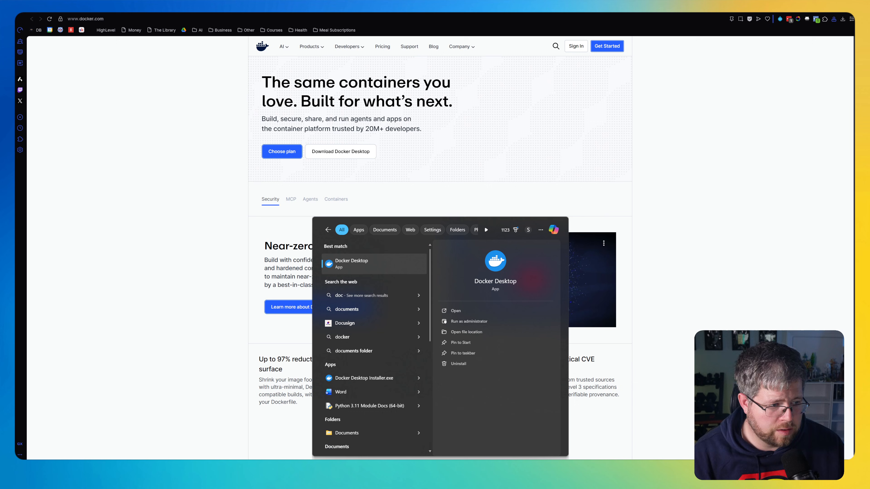
mouse_move(360, 264)
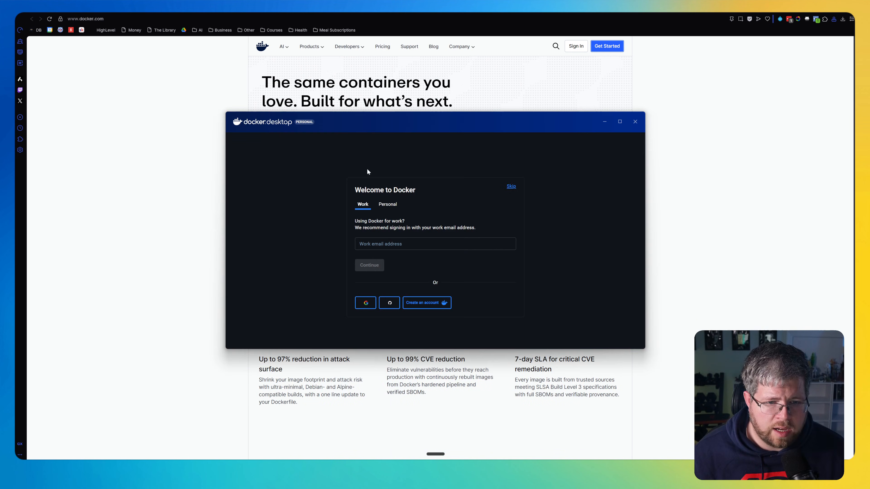
mouse_move(344, 244)
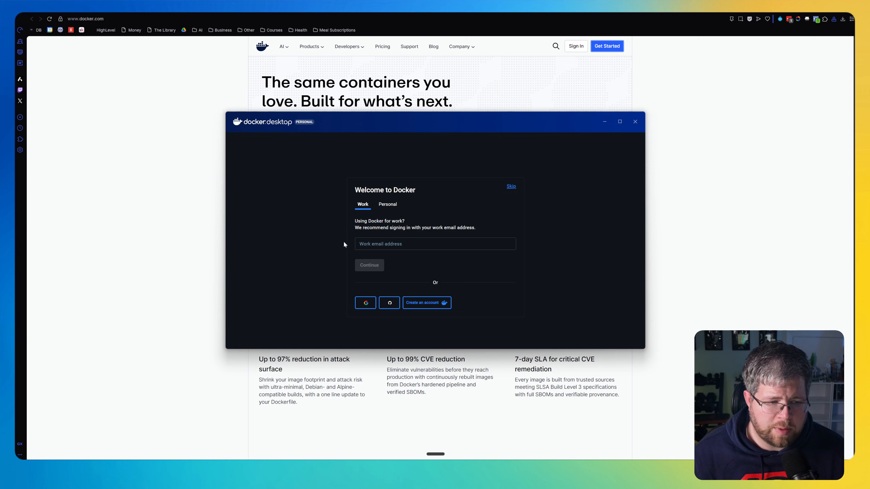
mouse_move(510, 190)
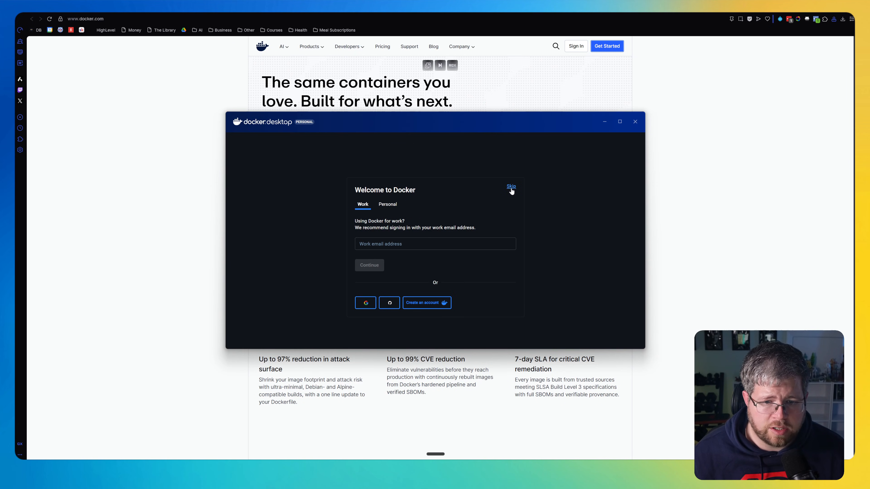
left_click(511, 186)
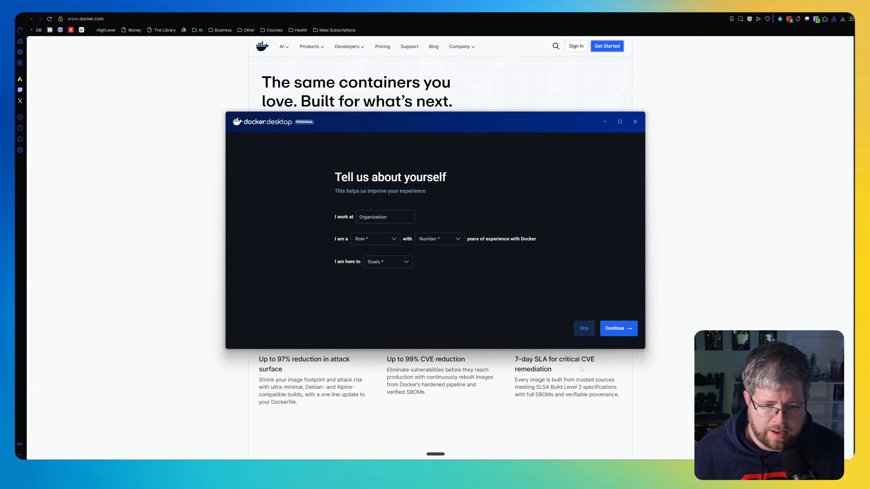
left_click(583, 329)
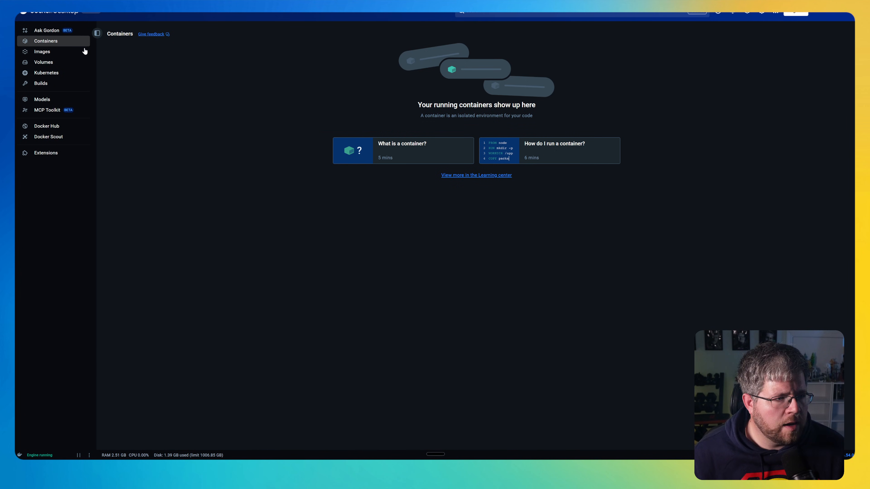
mouse_move(42, 51)
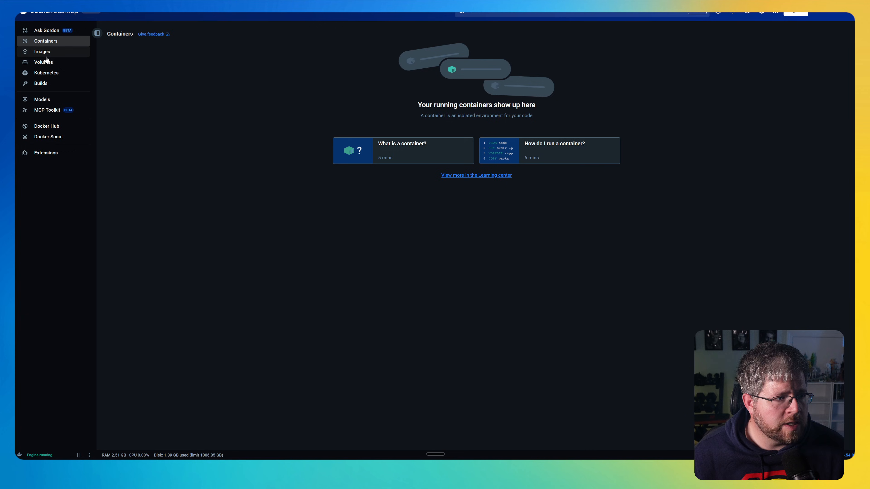
Search images for 'n8nio' and pull the official n8nio/n8n latest image
left_click(42, 51)
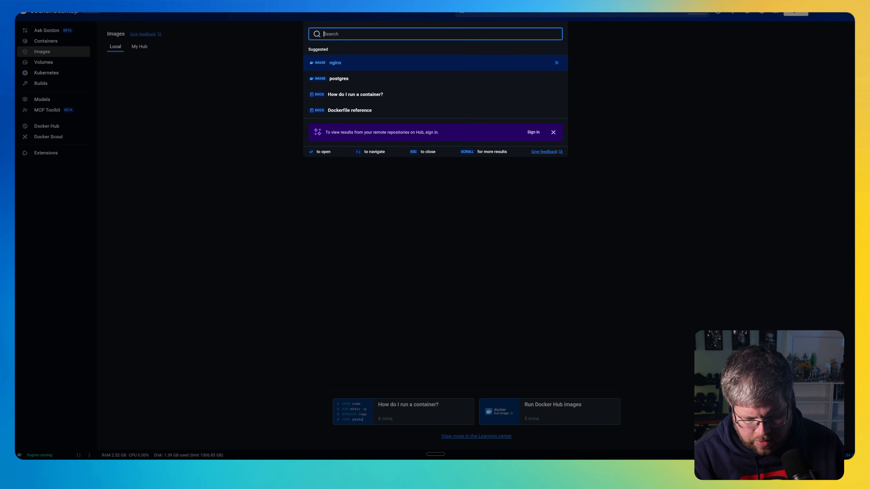
type("n8n")
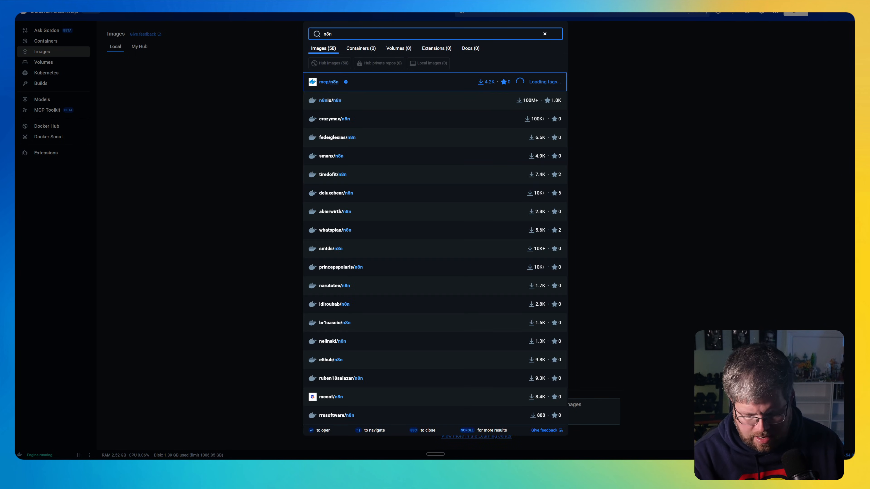
type("io")
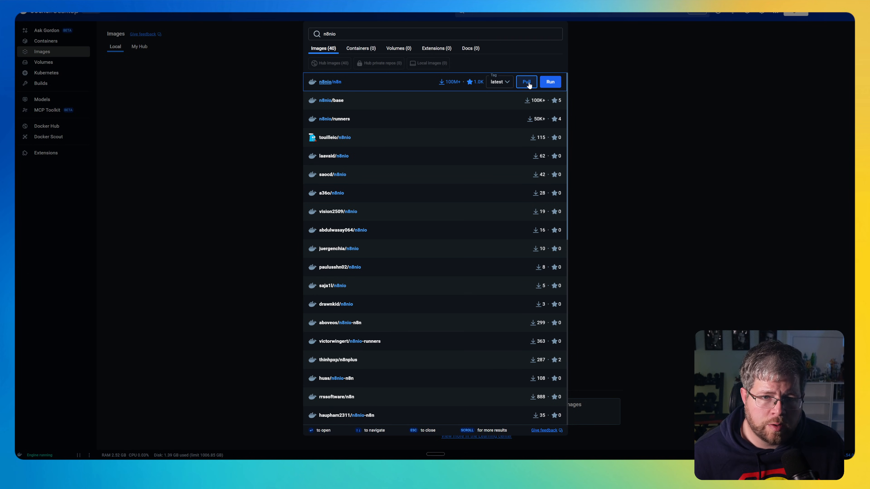
left_click(525, 82)
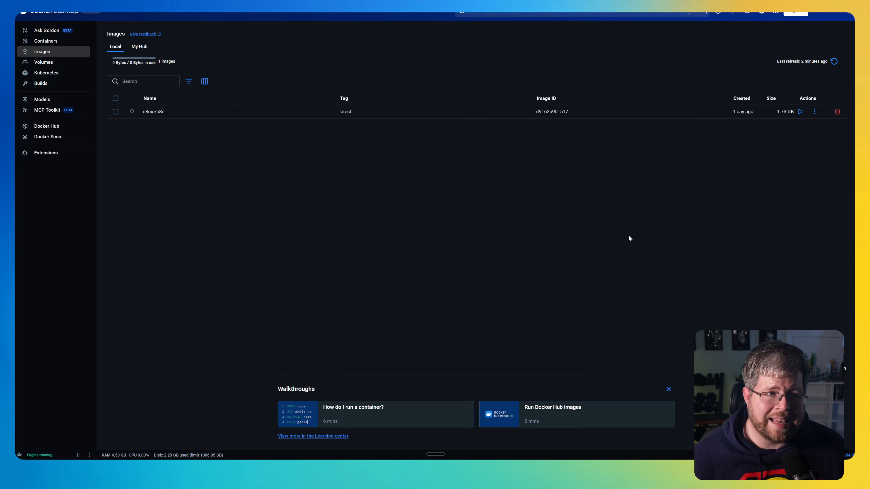
mouse_move(216, 107)
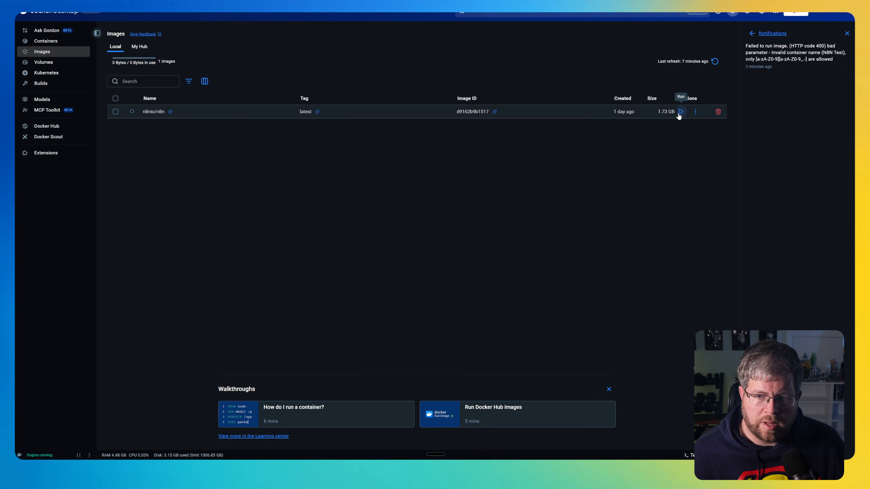
Start a new container from the n8nio/n8n:latest image via the Run action
left_click(680, 111)
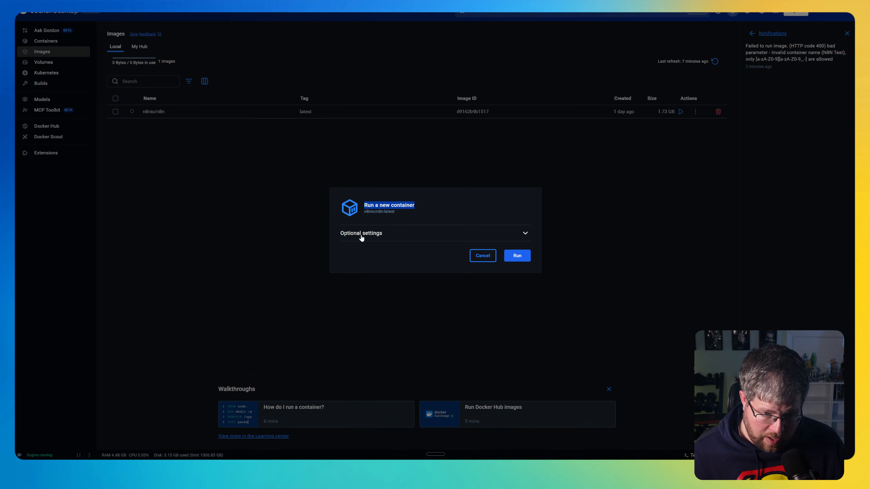
Run a container named N8N_Test with host port 5678 from the optional settings
left_click(360, 233)
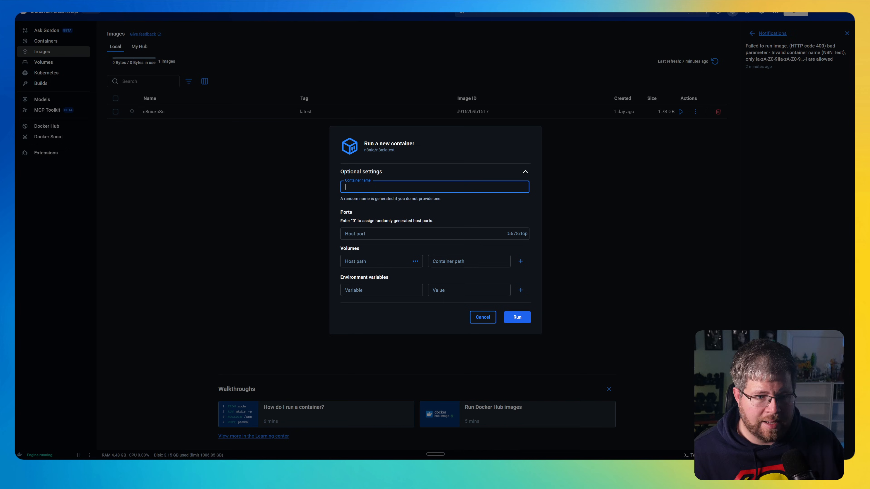
mouse_move(388, 210)
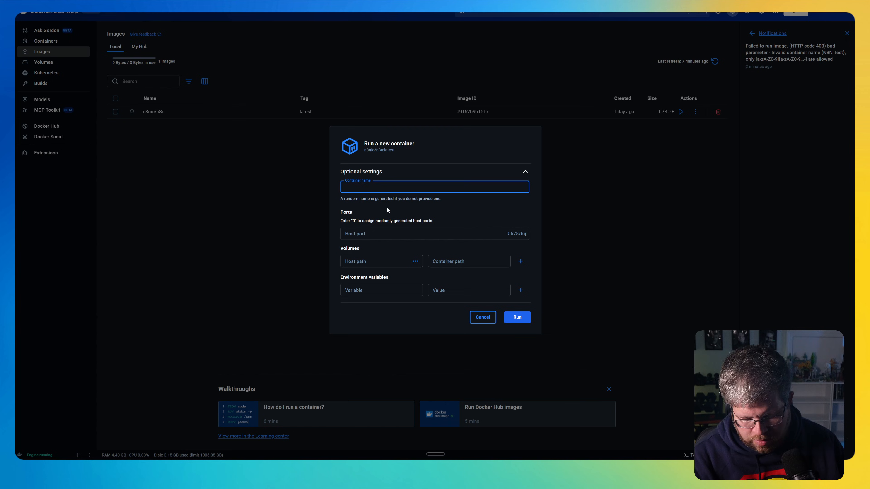
type("N8N_")
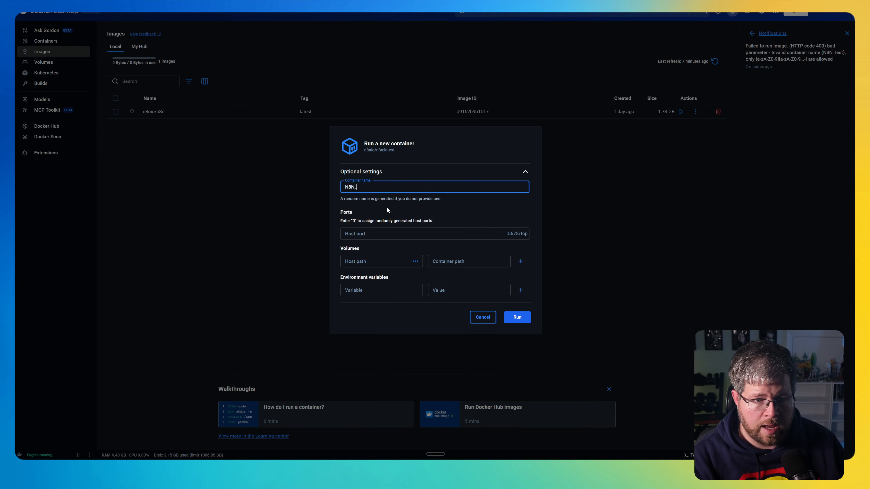
type("Test")
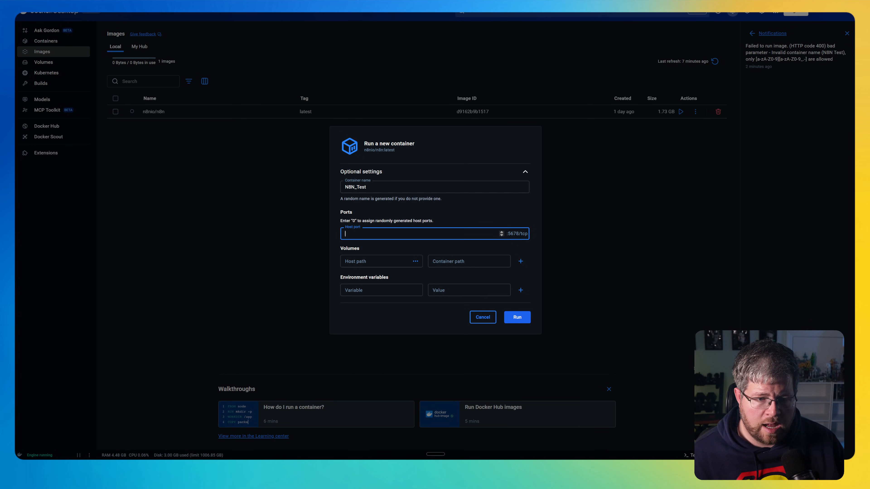
type("567")
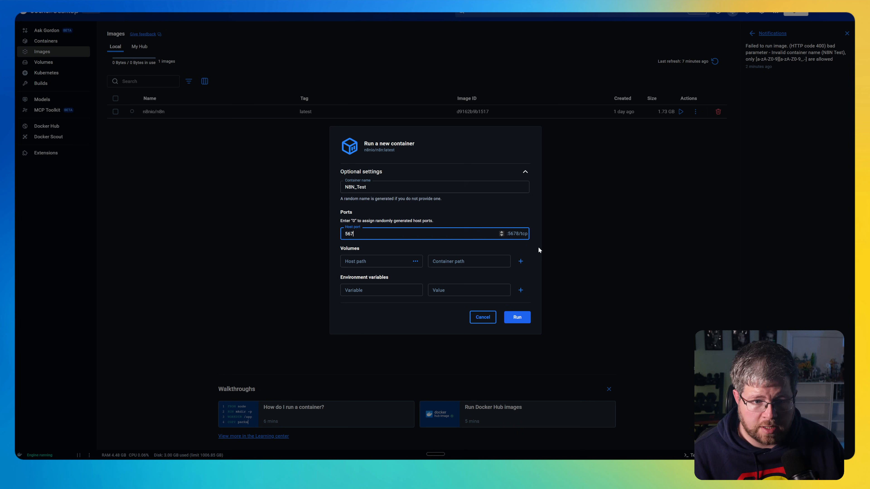
type("8")
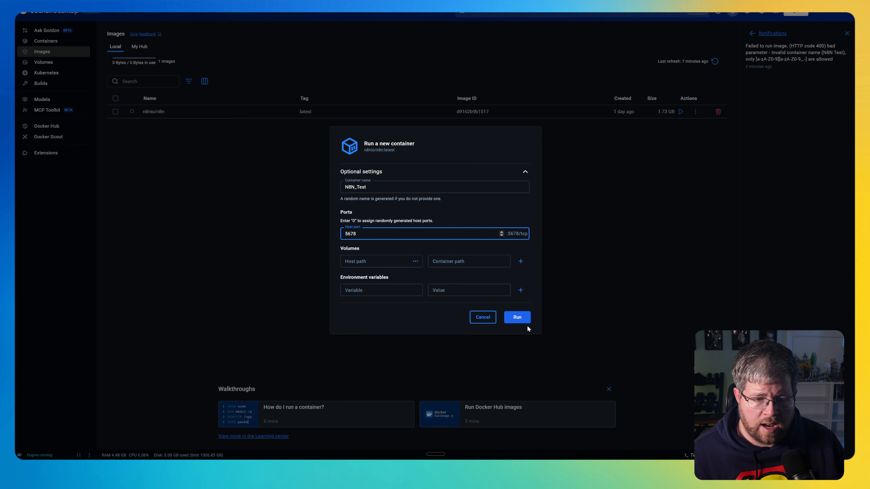
left_click(516, 317)
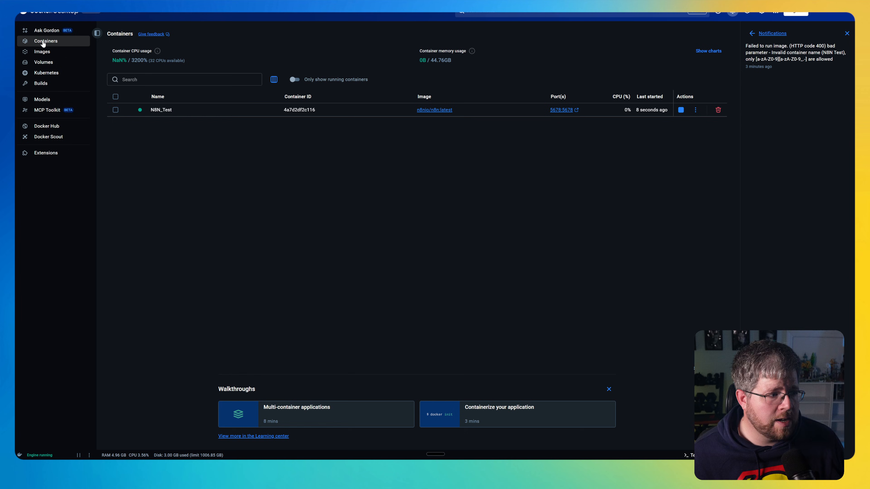
mouse_move(483, 188)
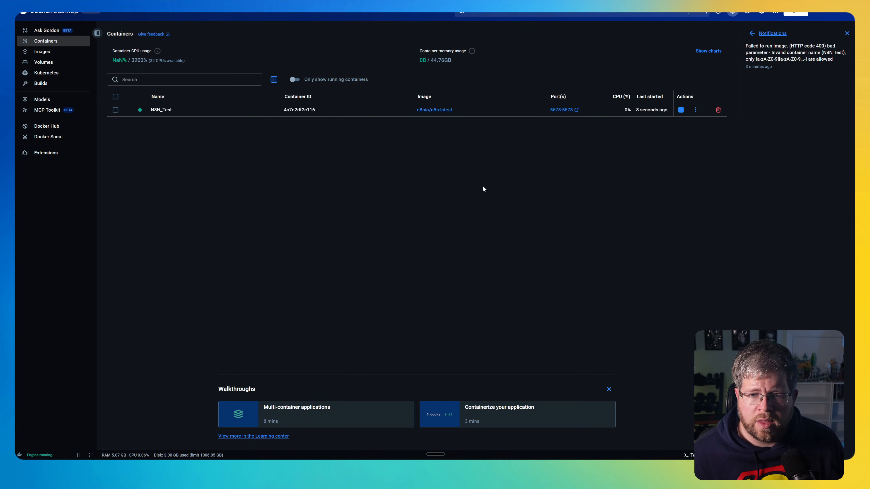
mouse_move(575, 109)
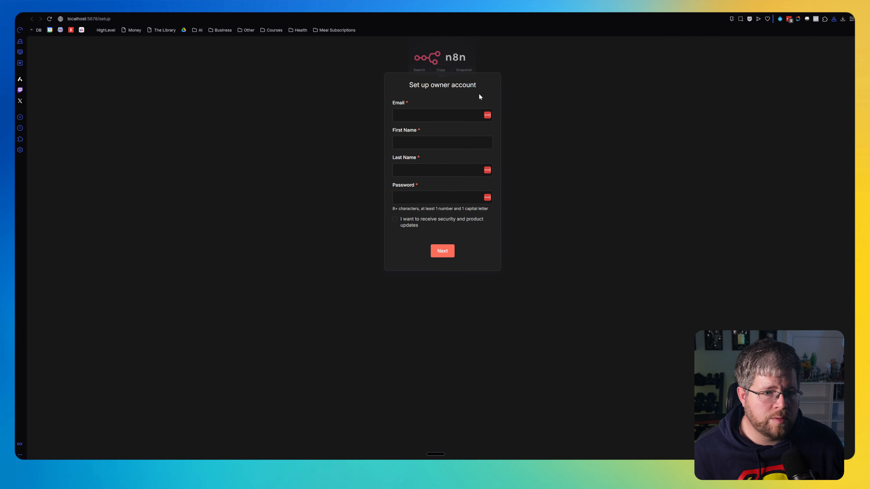
Focus the owner Email field and dismiss the autofill suggestions without filling it
left_click(437, 115)
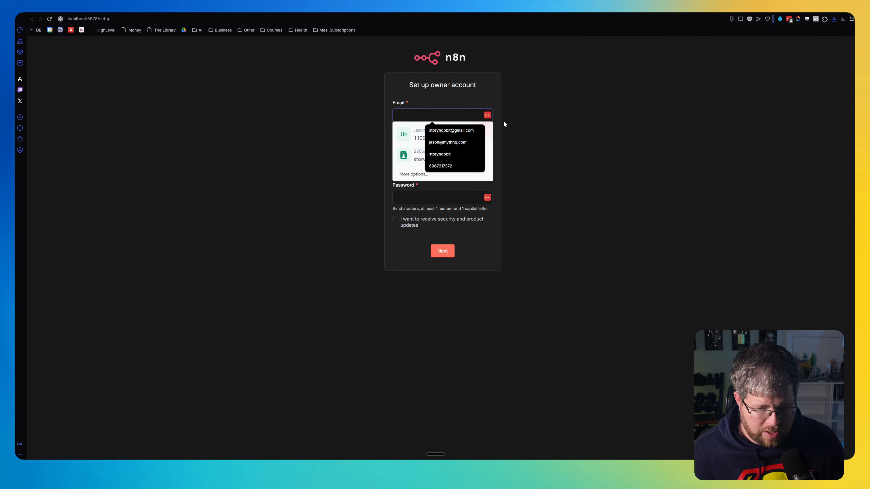
left_click(442, 251)
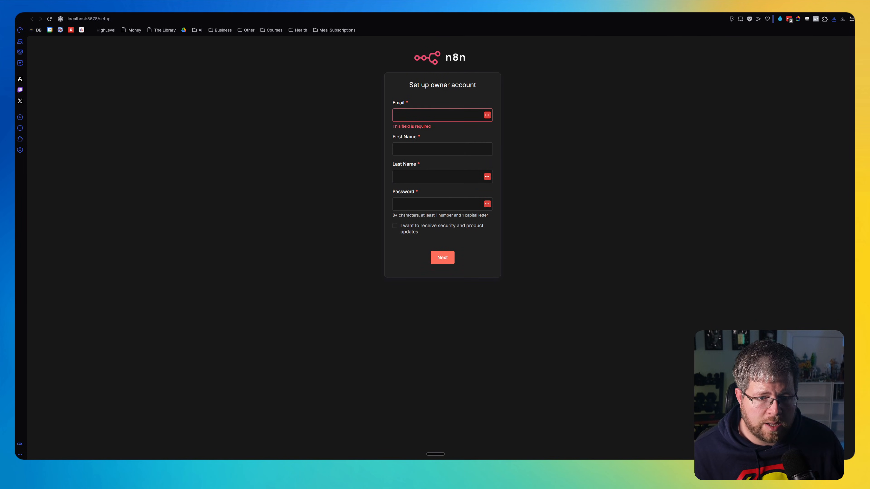
mouse_move(434, 246)
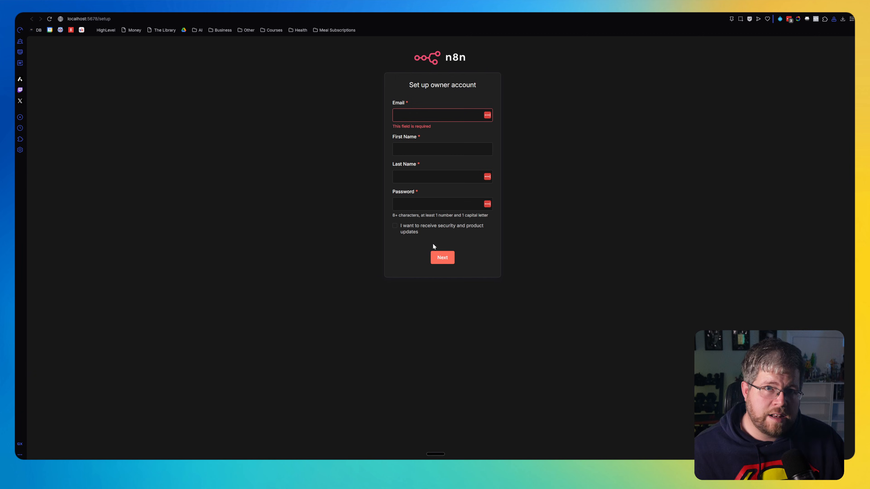
mouse_move(434, 248)
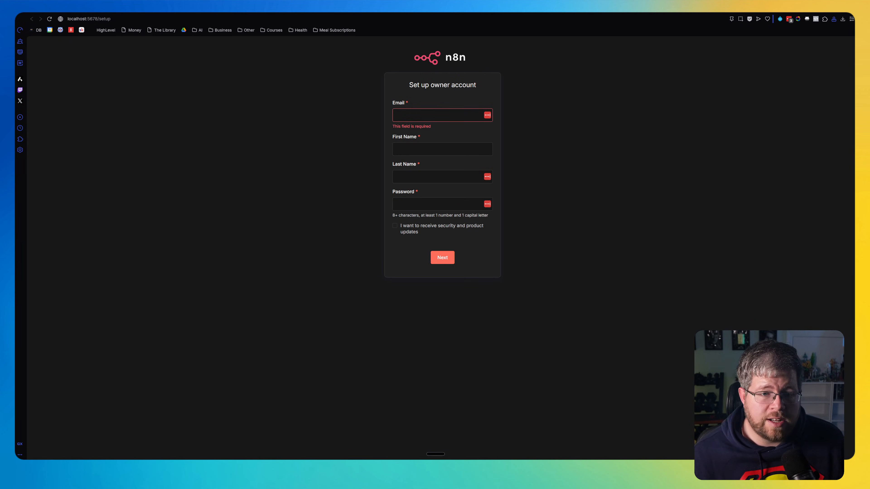
mouse_move(409, 140)
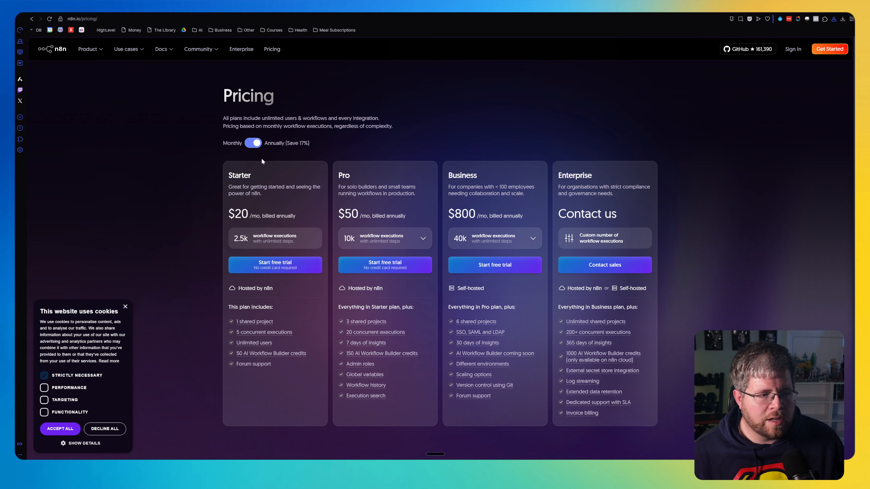
mouse_move(236, 246)
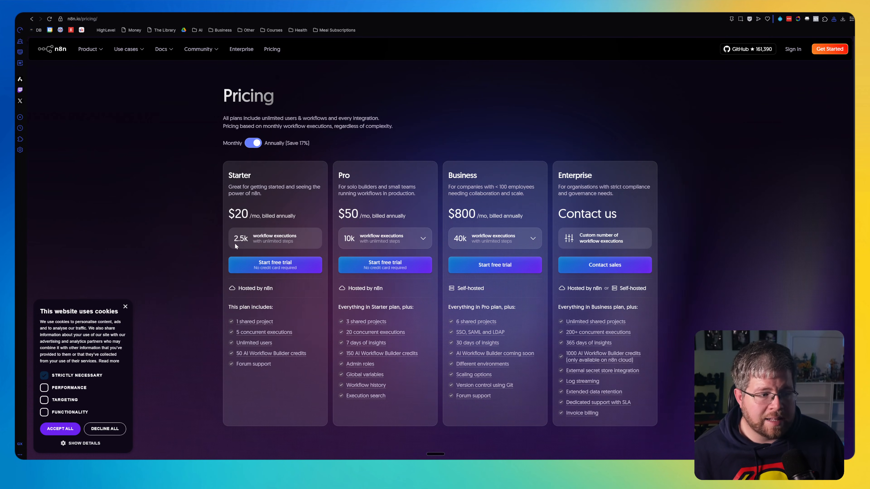
Switch n8n plan billing to Monthly, showing Starter $24, Pro $60, Business $960
left_click(253, 142)
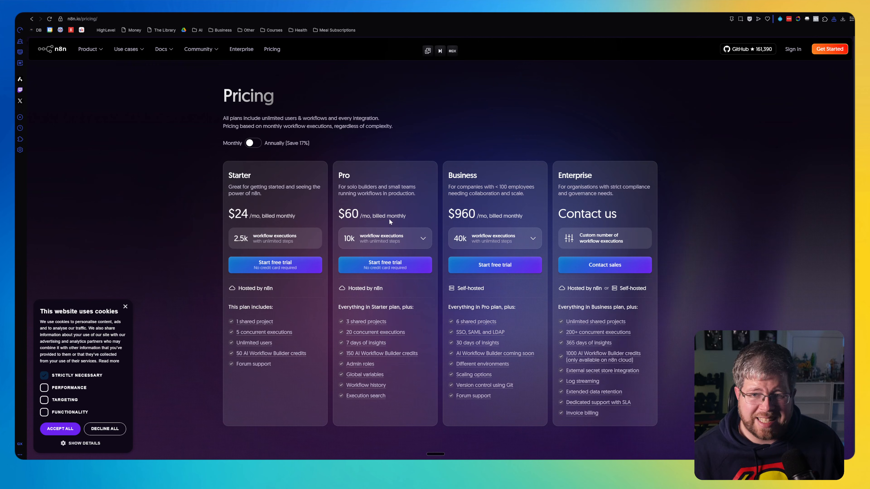
mouse_move(727, 252)
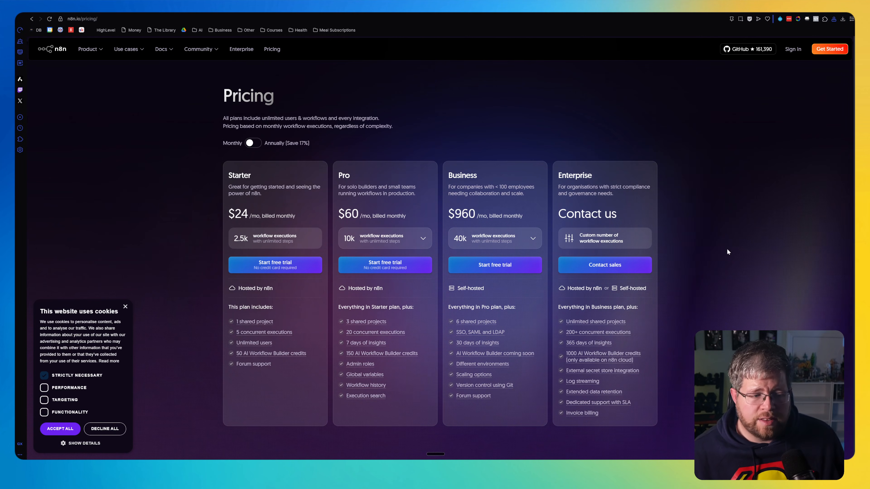
mouse_move(693, 233)
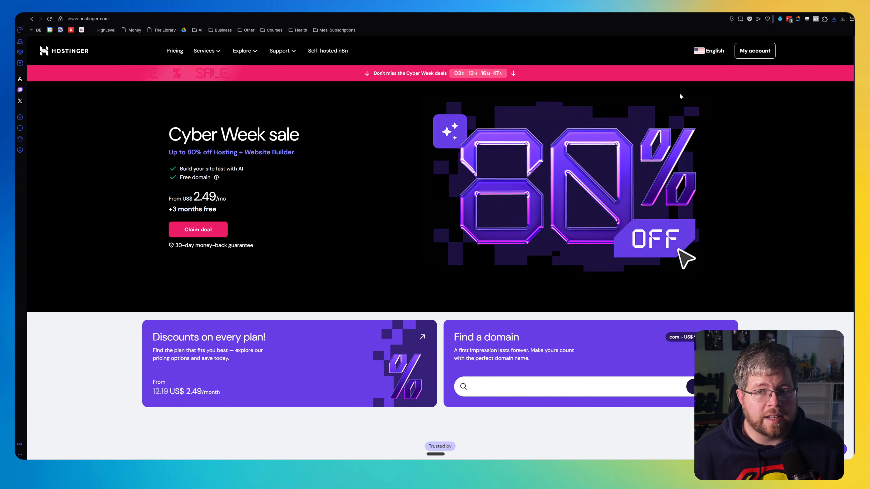
Try 'growfastonline.com' and 'bringy' in Hostinger's domain search box
type("growfastonline.com")
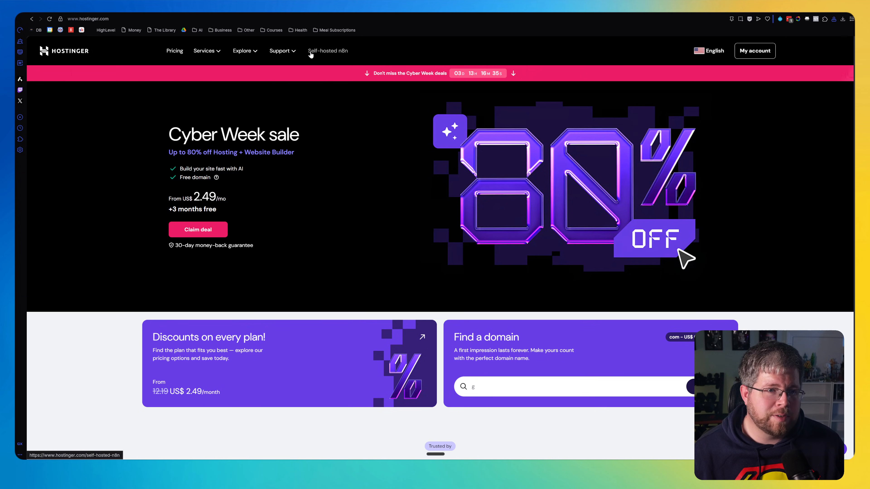
type("growfastonline.com")
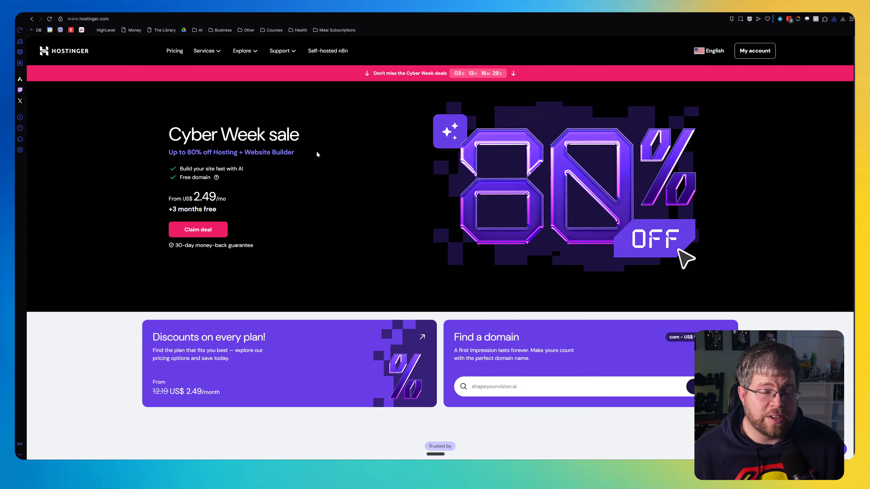
type("bringy")
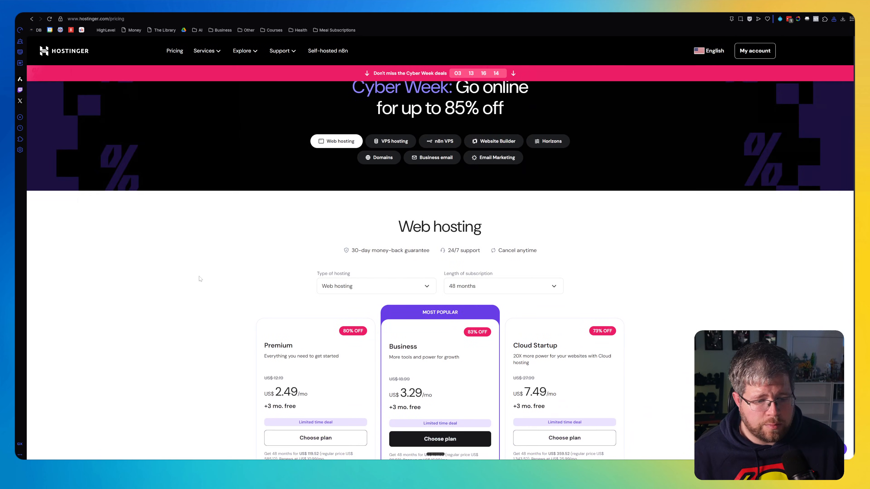
scroll("down", 3)
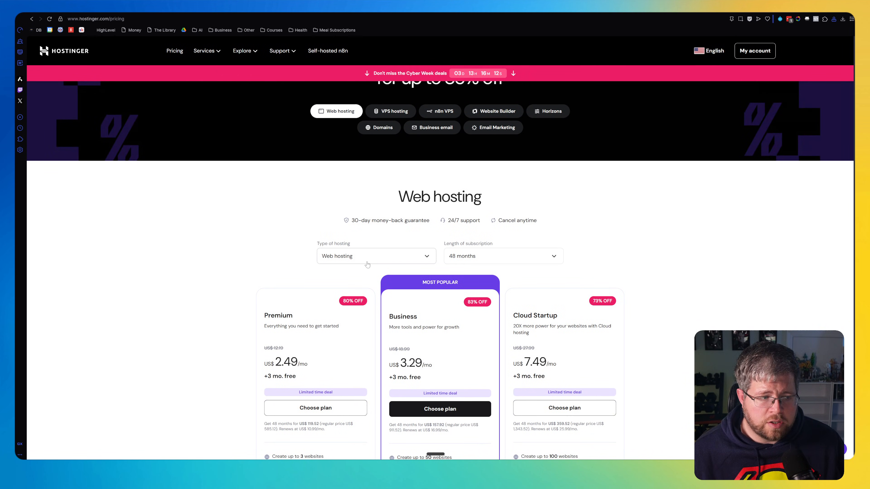
scroll("down", 3)
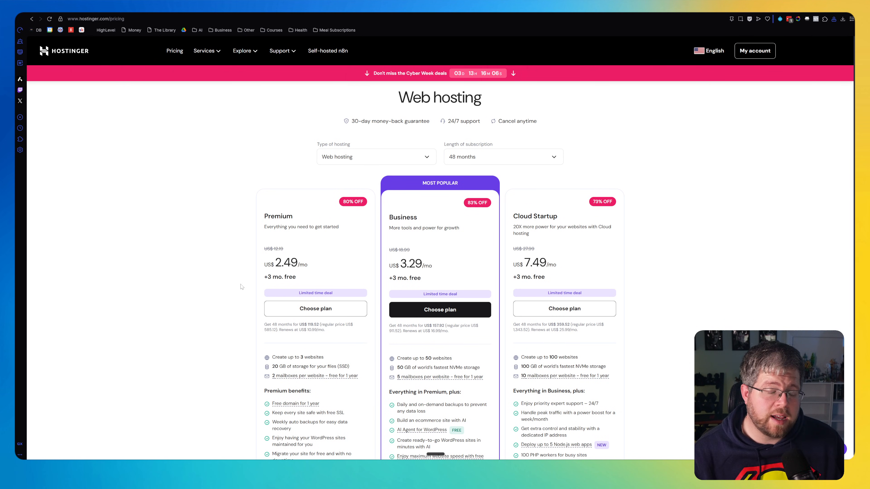
scroll("up", 3)
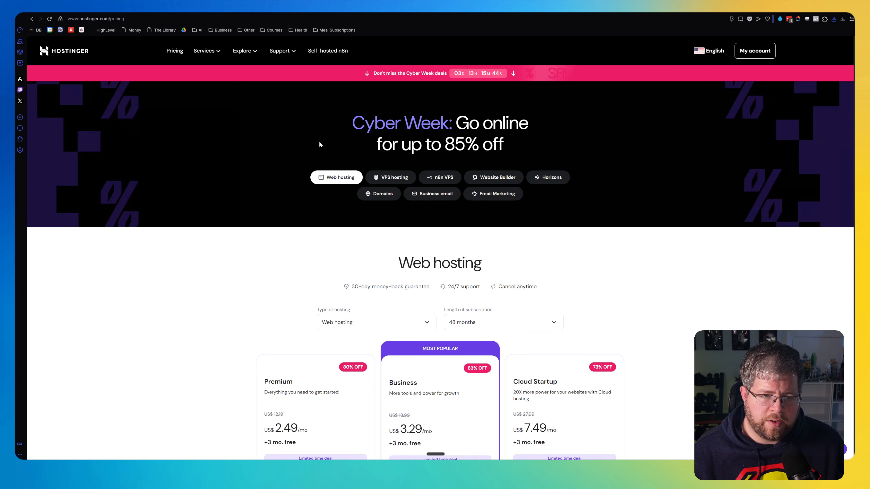
mouse_move(439, 177)
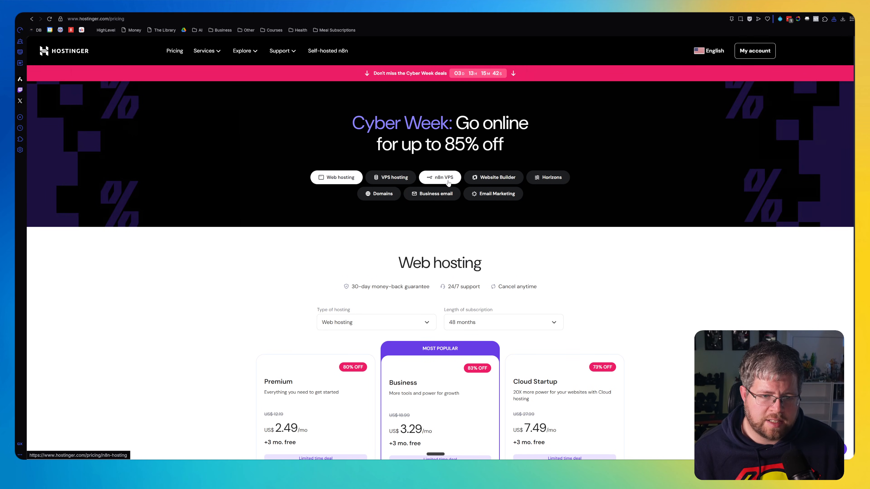
Show the n8n VPS plan cards and highlight the KVM 1 name and KVM 2 price
left_click(439, 177)
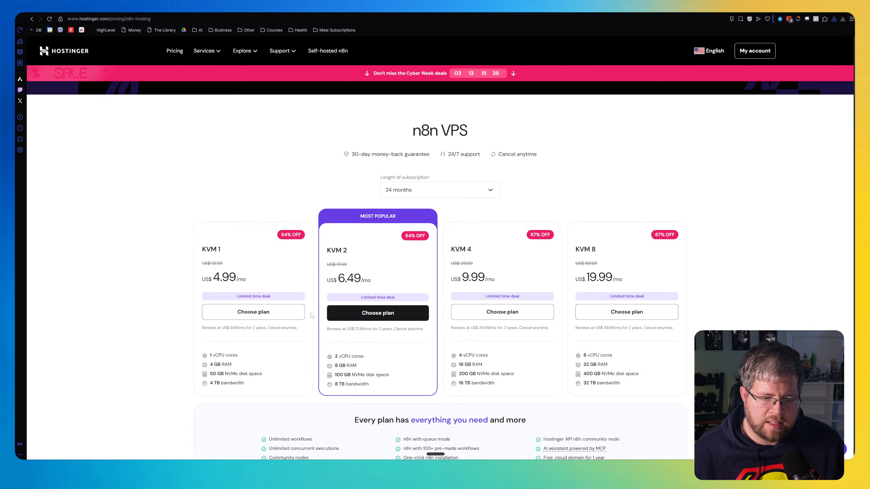
scroll("up", 3)
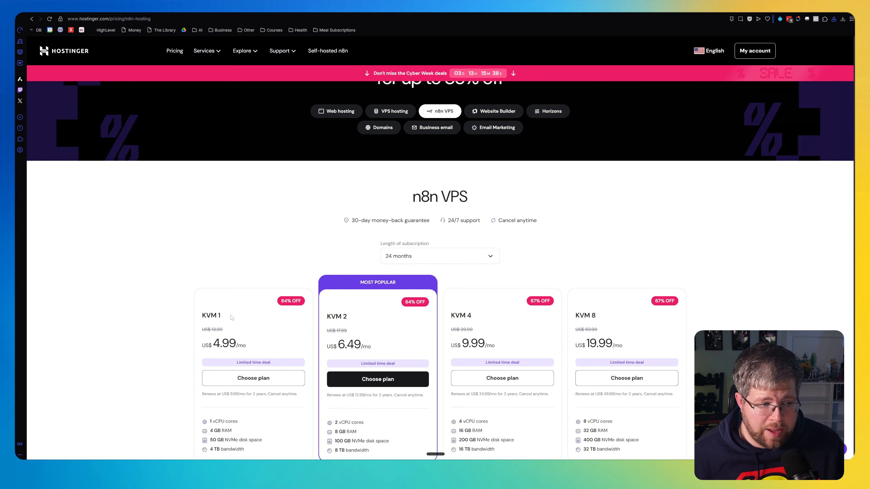
mouse_move(243, 279)
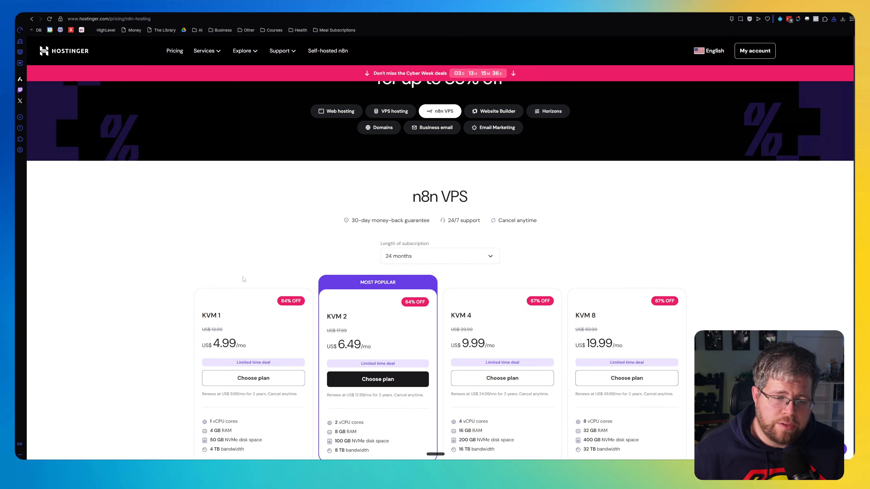
scroll("down", 3)
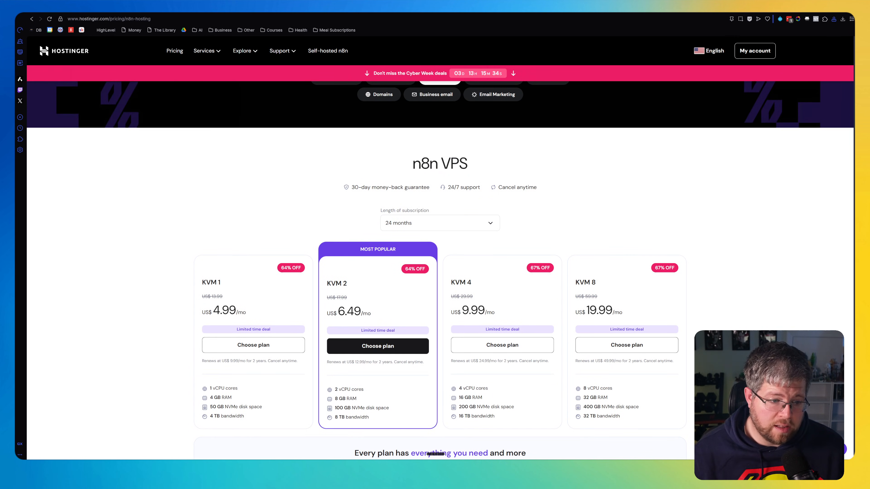
double_click(225, 311)
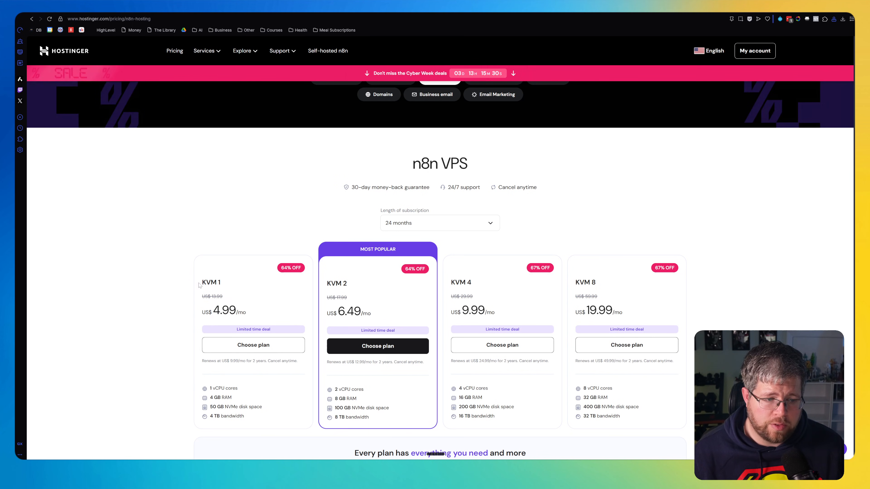
double_click(211, 282)
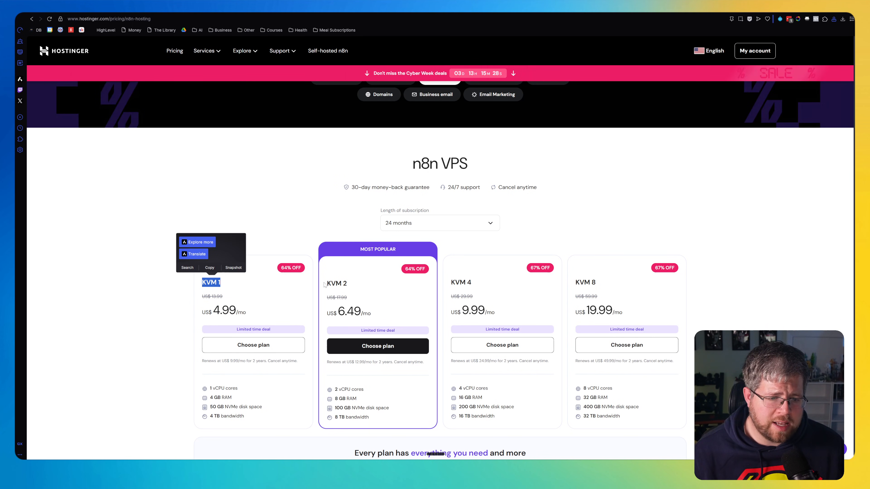
double_click(336, 284)
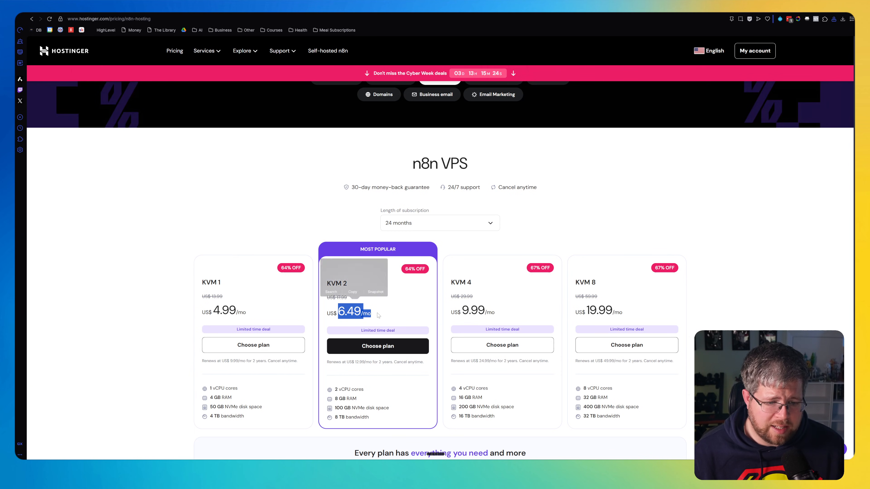
Scroll through the remaining plans and bring up the Length of subscription choices
scroll("down", 3)
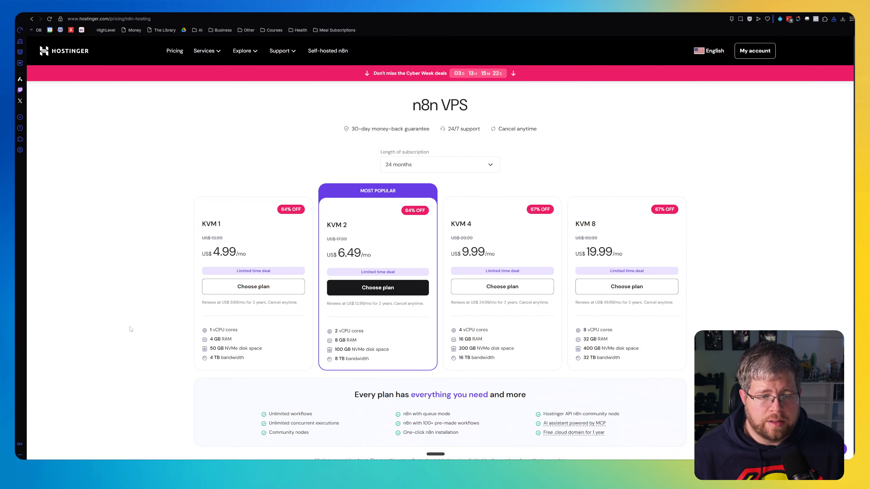
scroll("down", 3)
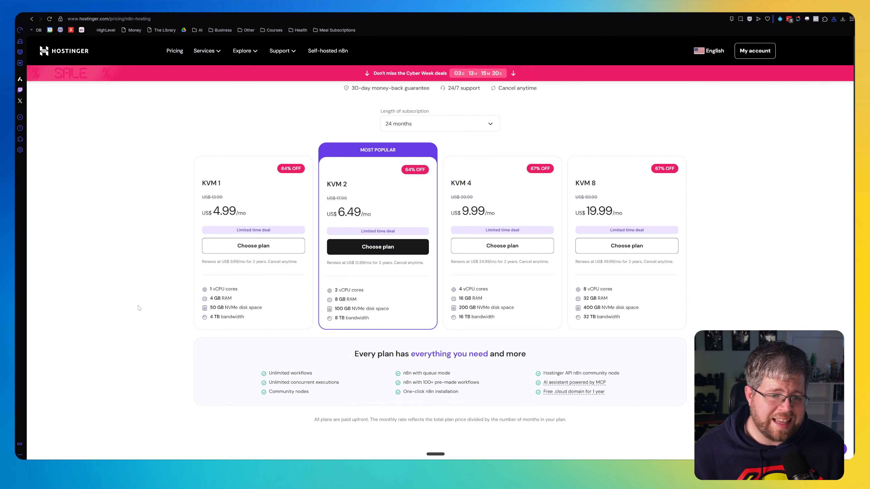
mouse_move(280, 227)
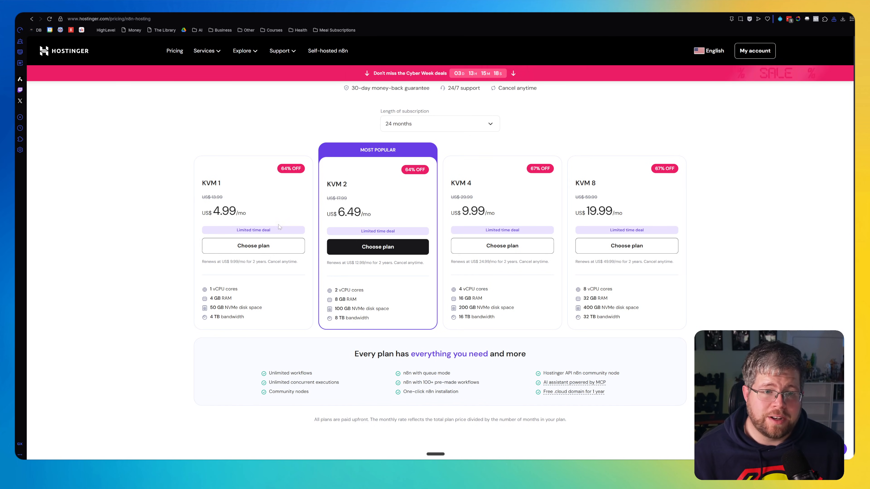
mouse_move(331, 126)
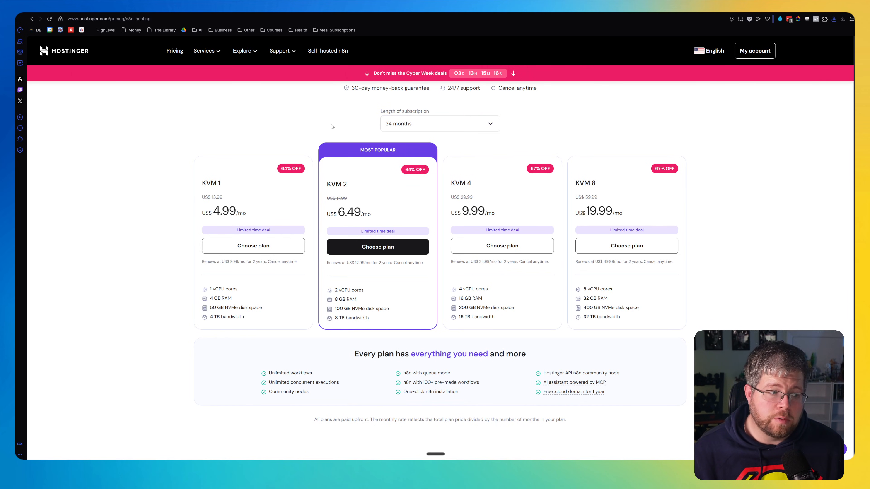
left_click(439, 123)
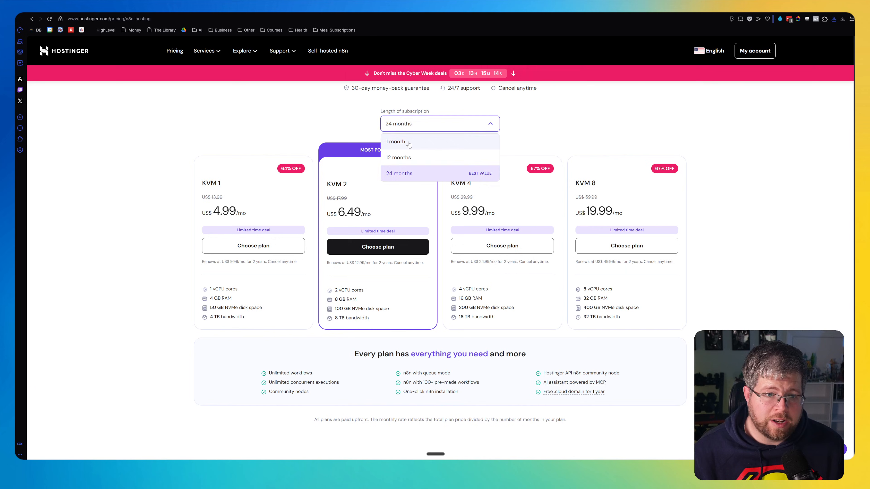
Switch the plans to 1-month pricing (US$7.99–38.99), then head back toward 24 months
left_click(395, 141)
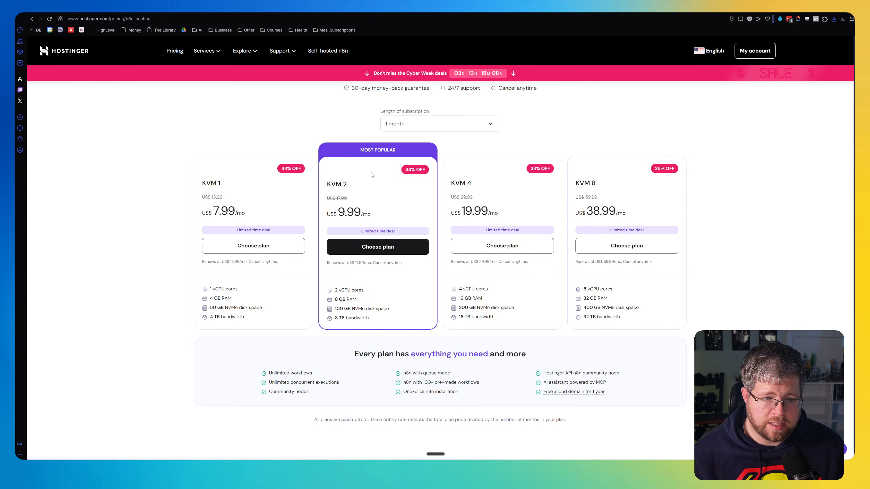
mouse_move(346, 168)
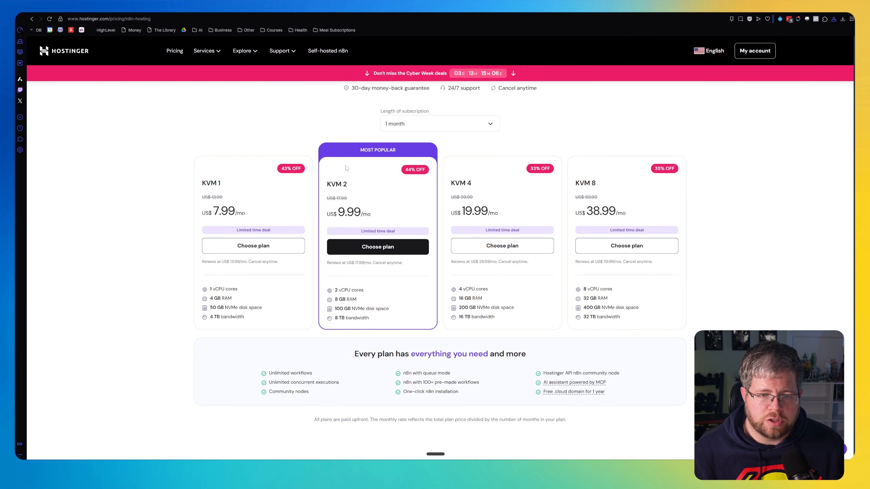
mouse_move(402, 214)
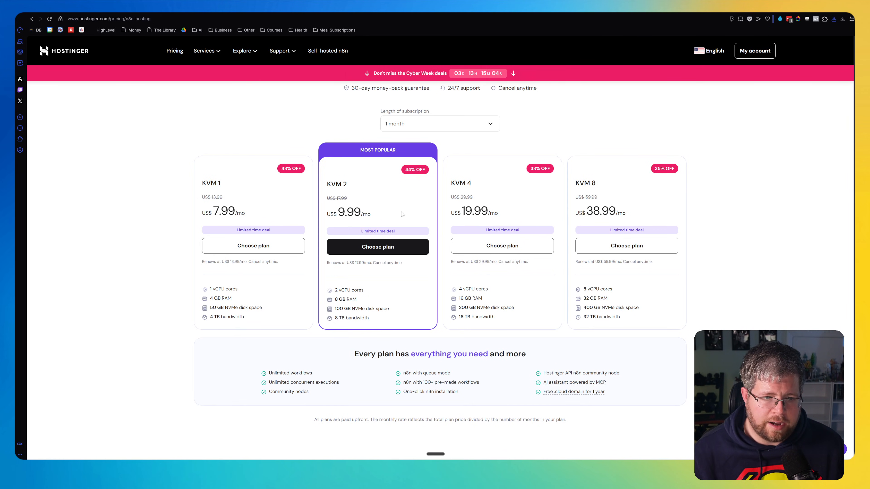
double_click(336, 183)
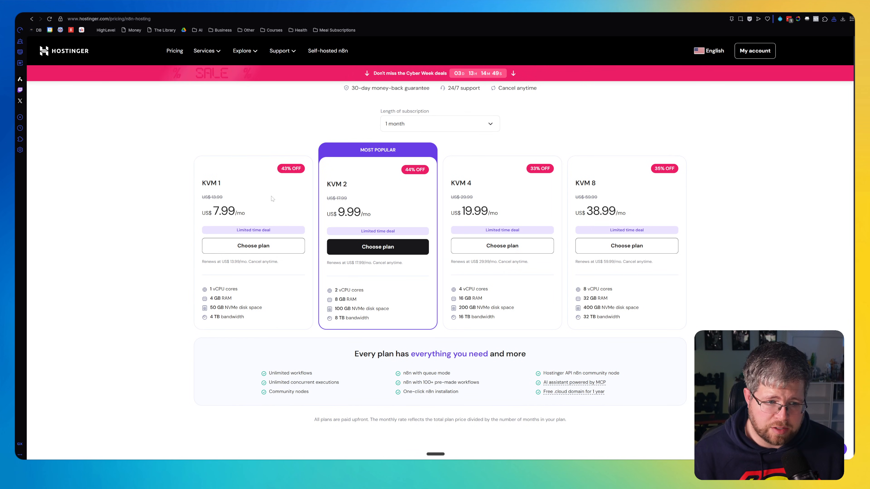
left_click(438, 124)
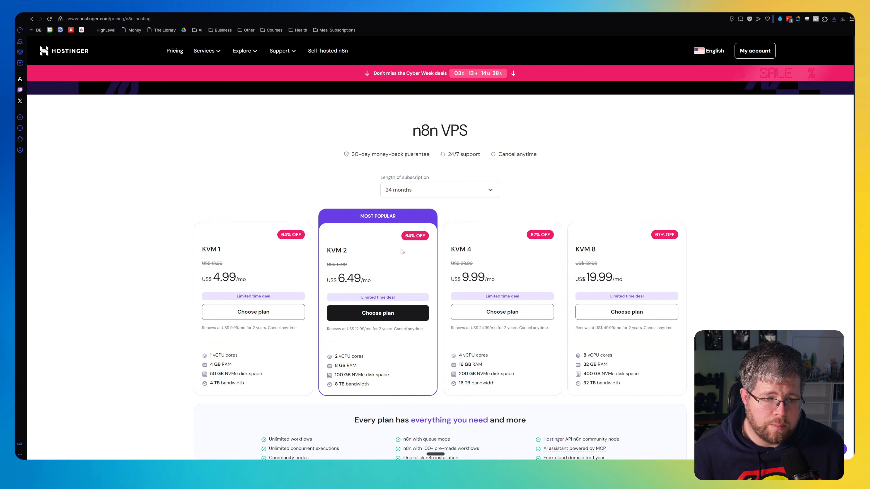
Review the 24-month plans and highlight KVM 2's US$6.49/mo price
double_click(228, 277)
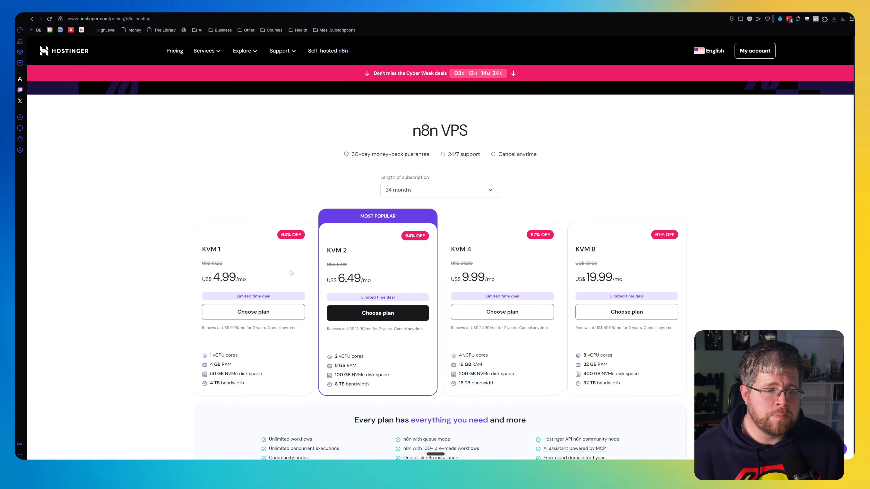
mouse_move(280, 248)
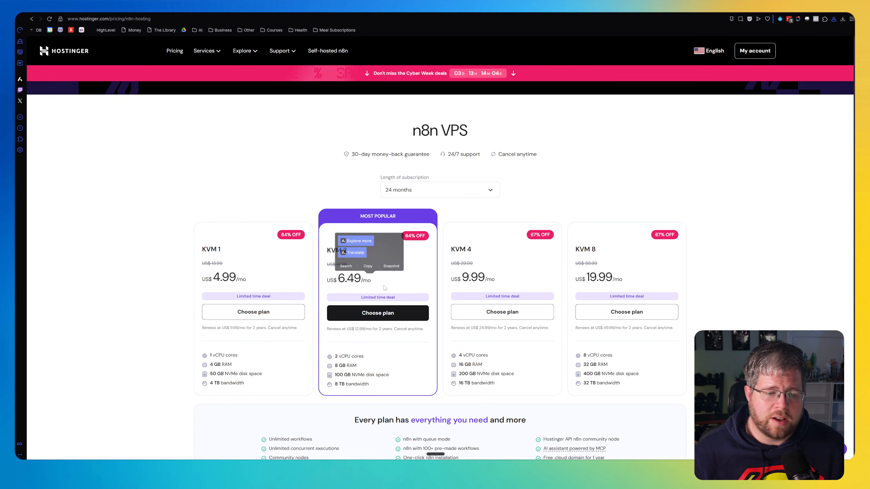
left_click(382, 287)
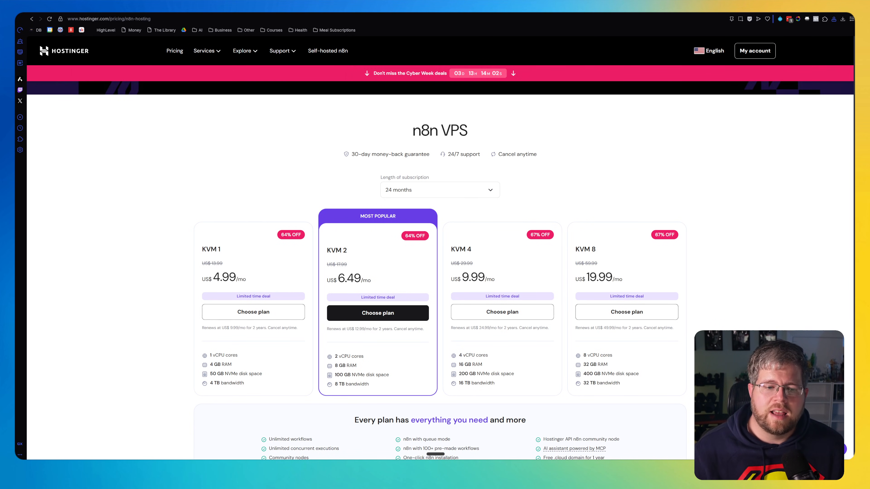
double_click(350, 278)
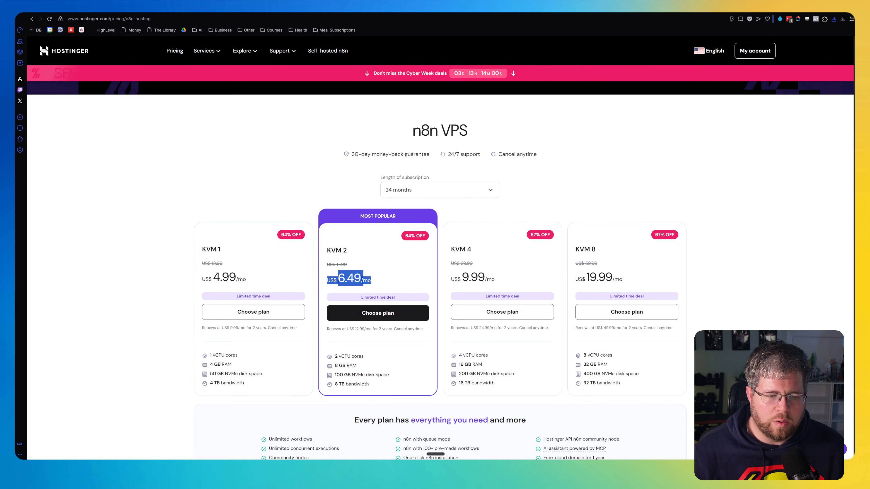
mouse_move(381, 276)
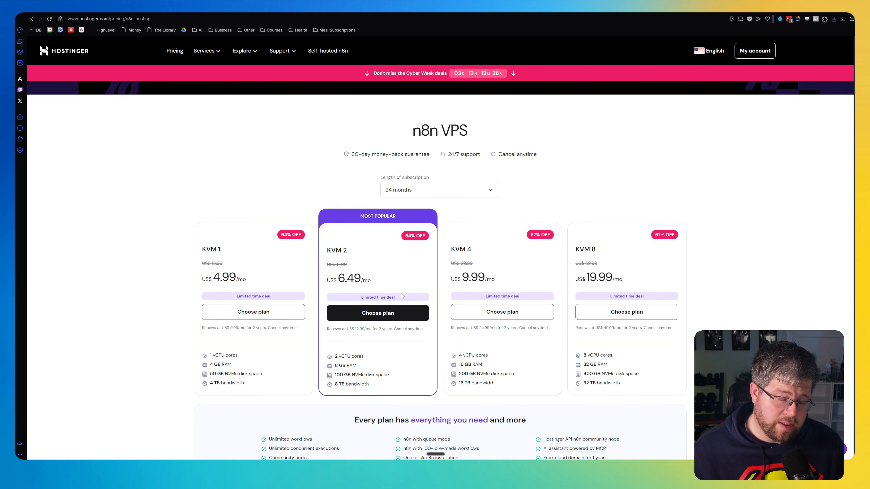
mouse_move(242, 244)
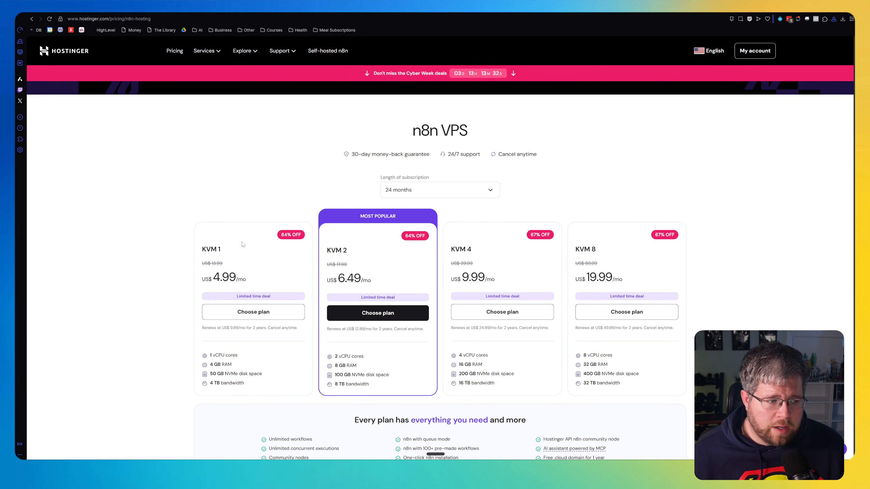
mouse_move(377, 313)
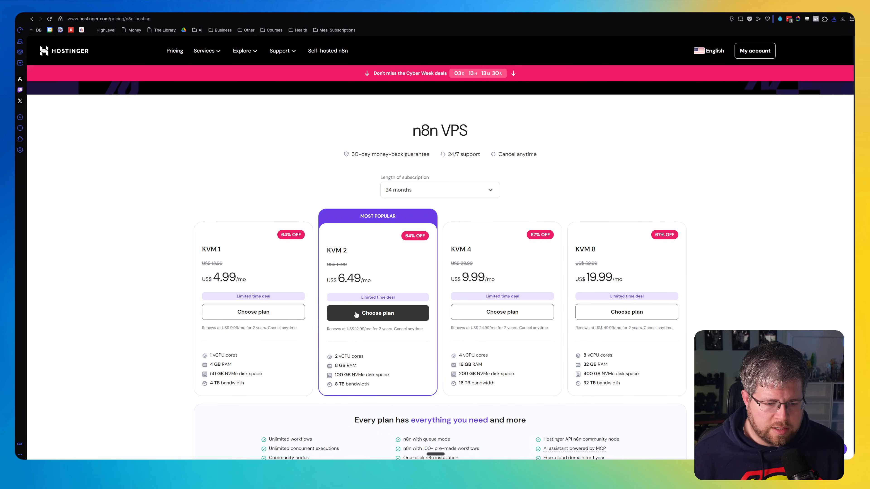
Add KVM 2 to the cart for 24 months at US$6.49/mo with n8n as the application
left_click(377, 313)
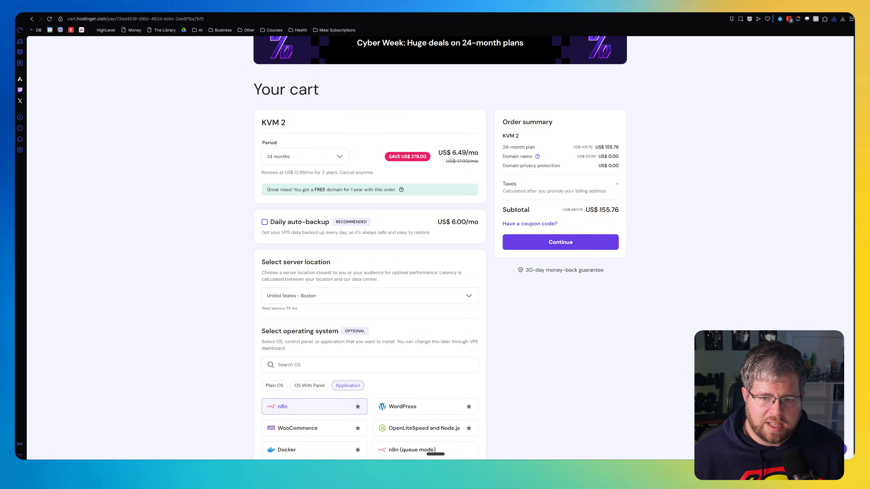
mouse_move(674, 217)
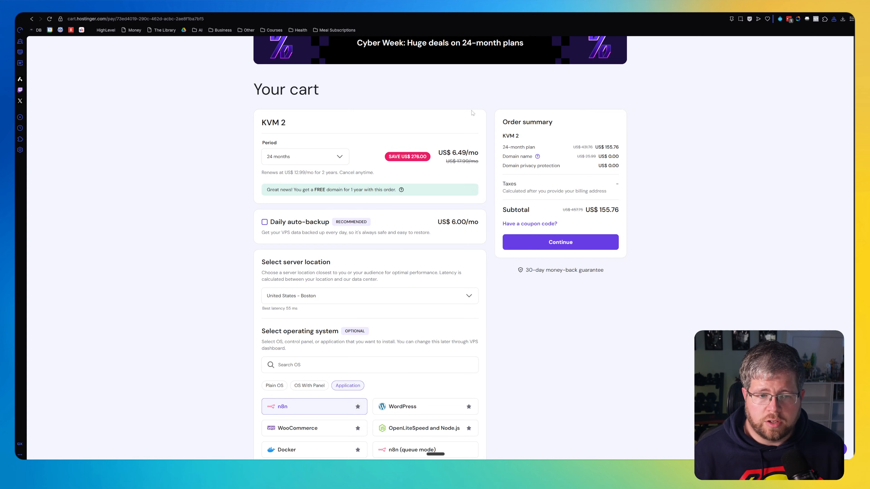
scroll("down", 3)
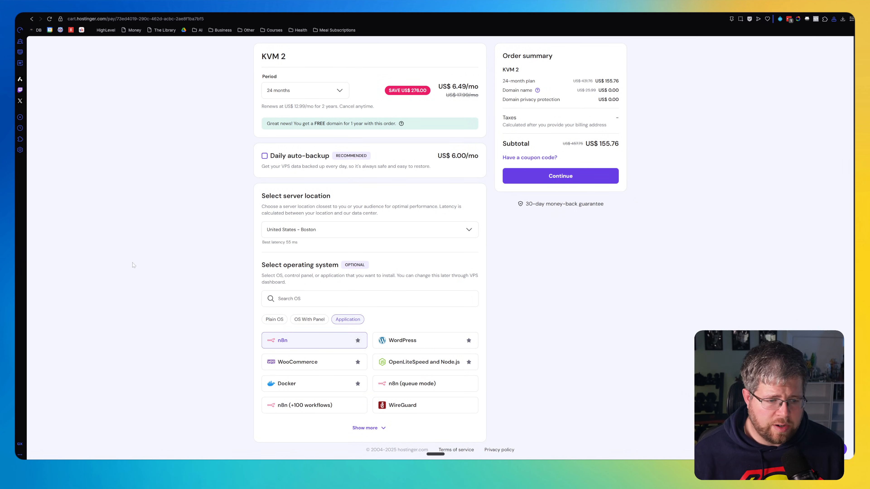
mouse_move(308, 339)
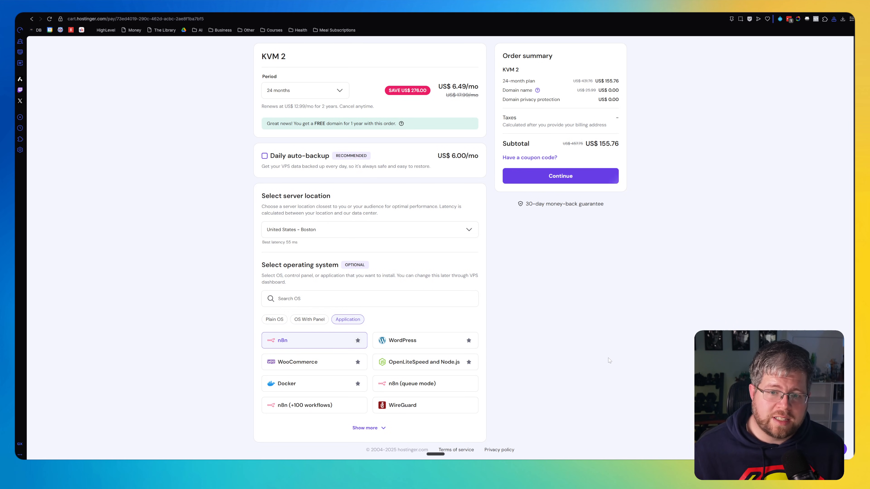
mouse_move(554, 320)
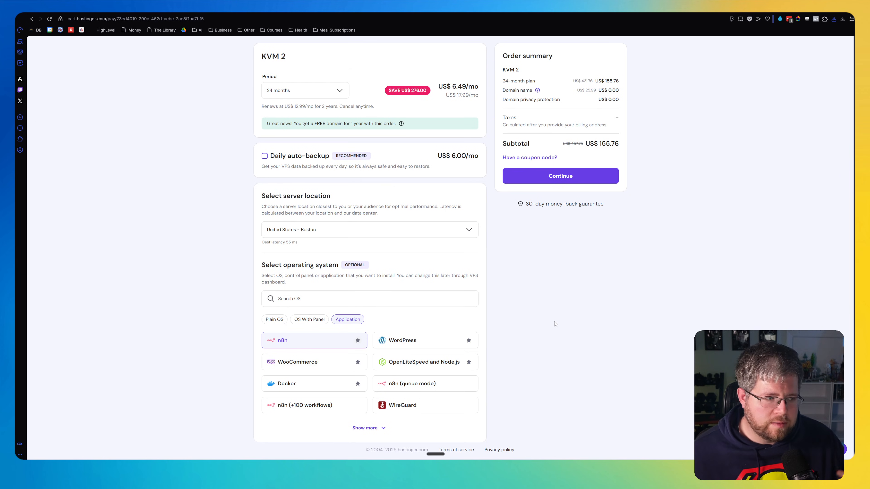
mouse_move(632, 191)
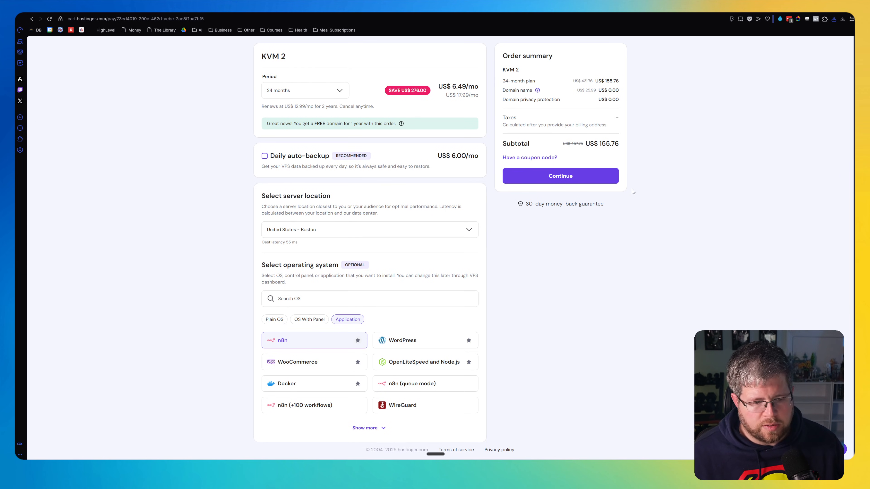